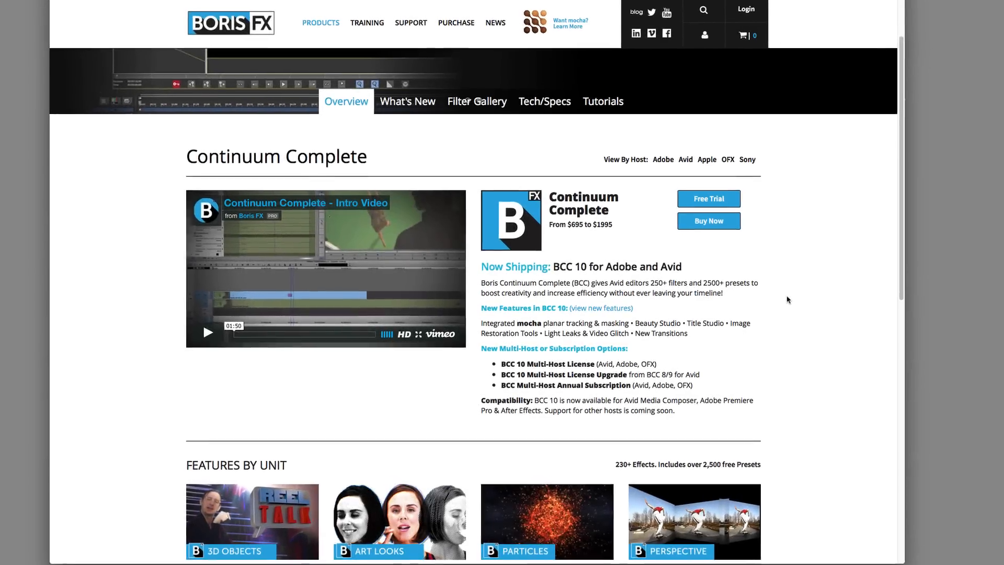
Step: Scroll down the Continuum Complete product page to review it
scroll("down", 3)
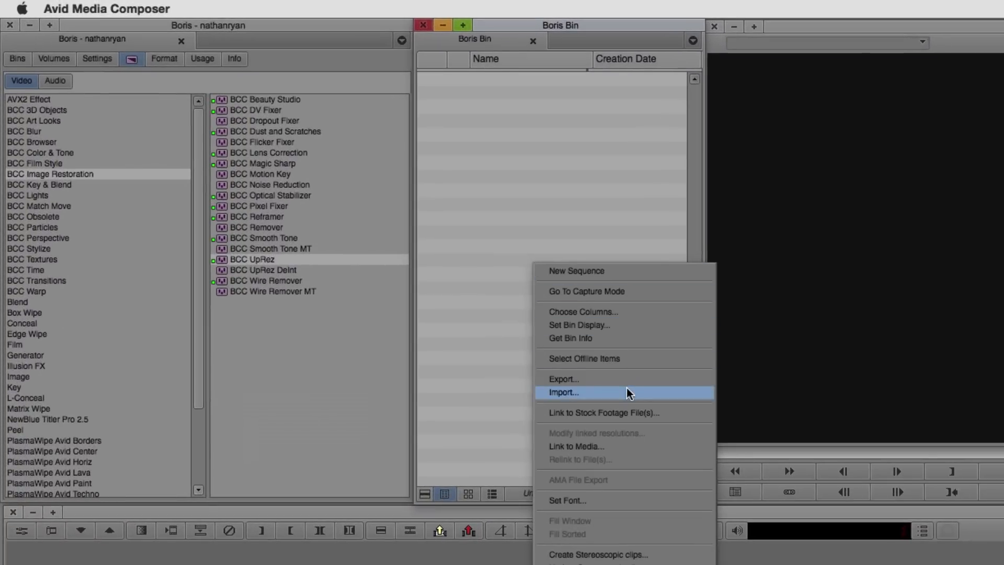
Step: Set the import options to 'Do not resize smaller images'
left_click(562, 392)
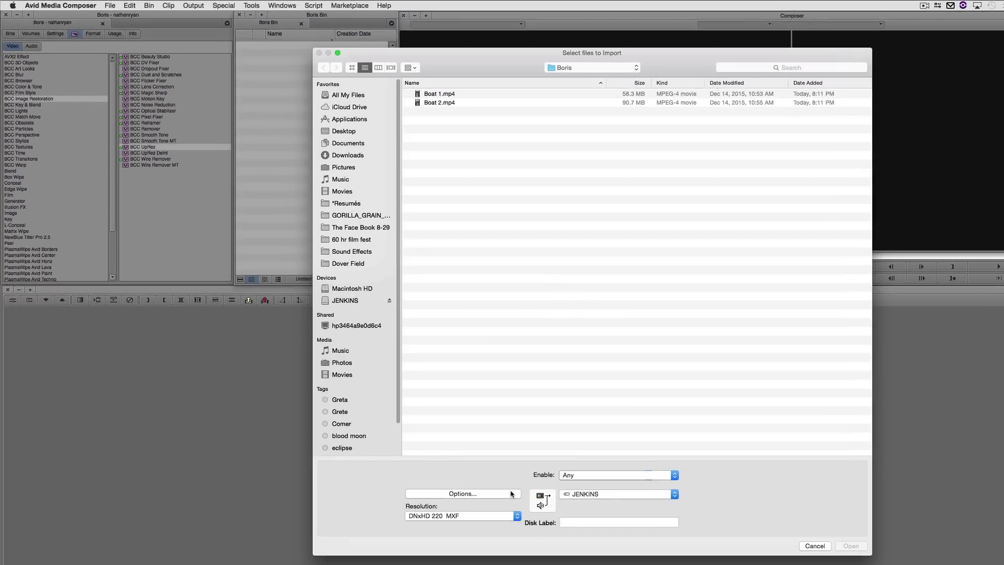
left_click(462, 493)
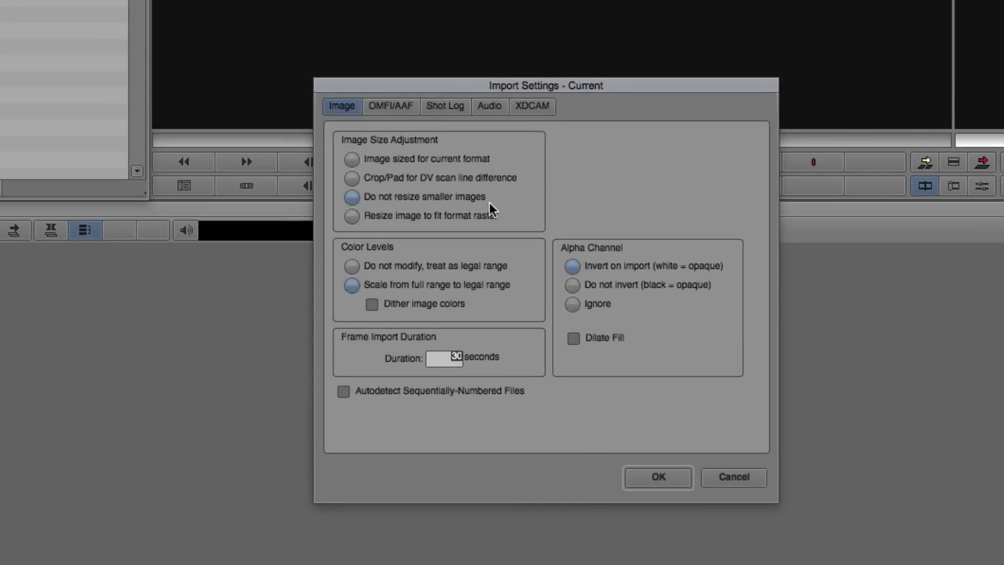
left_click(351, 197)
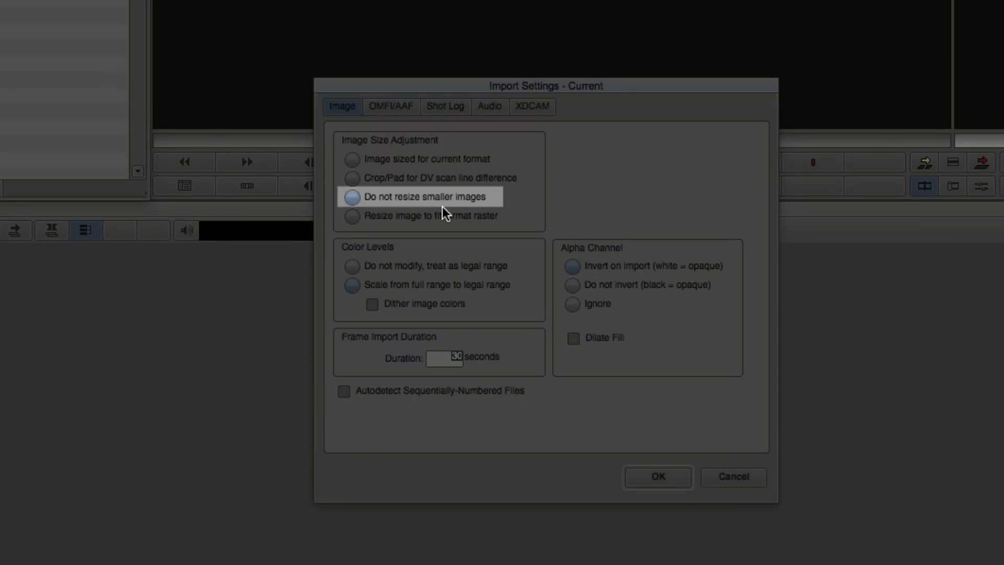
mouse_move(659, 509)
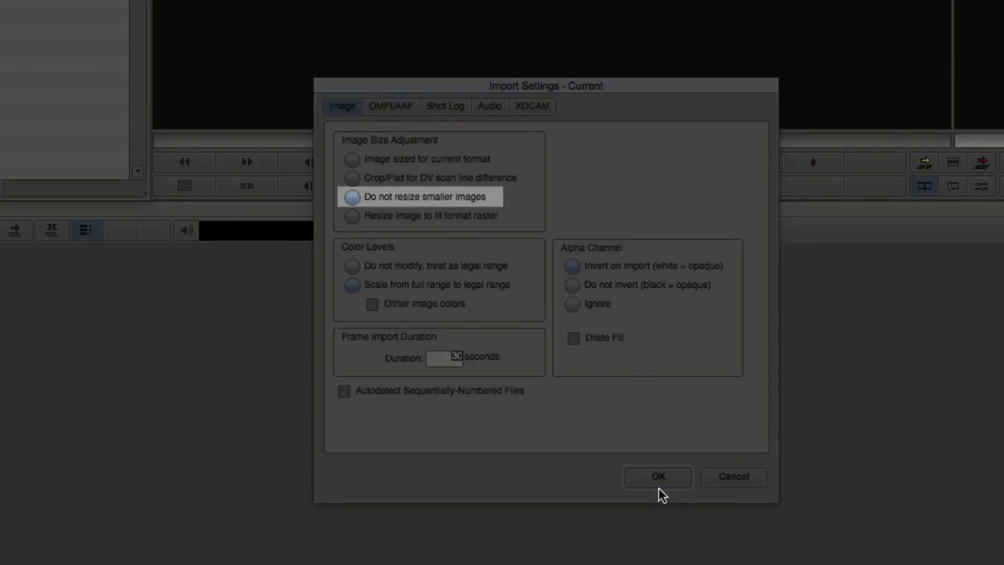
left_click(657, 477)
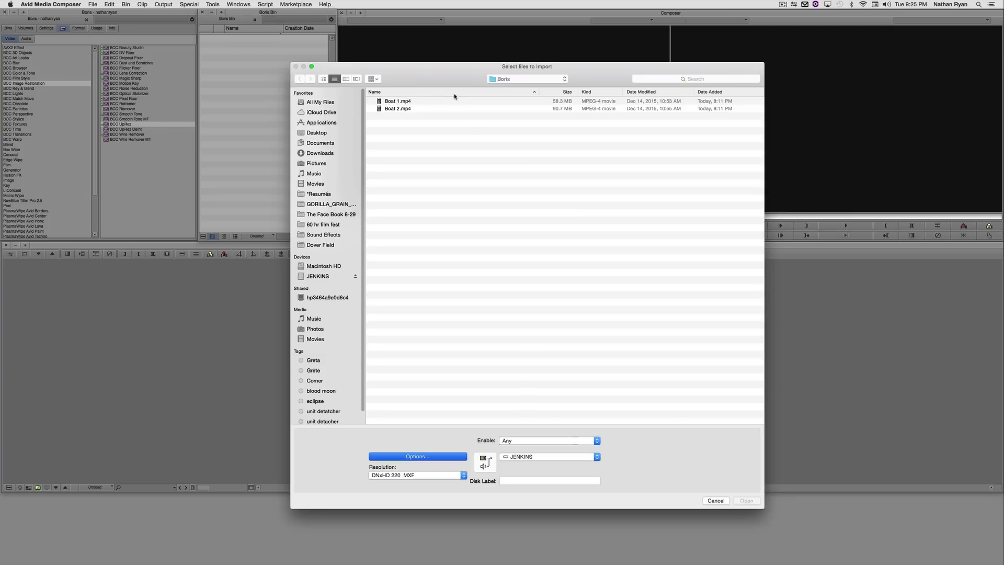
Step: Import Boat 1.mp4 and Boat 2.mp4 into the bin
left_click(397, 102)
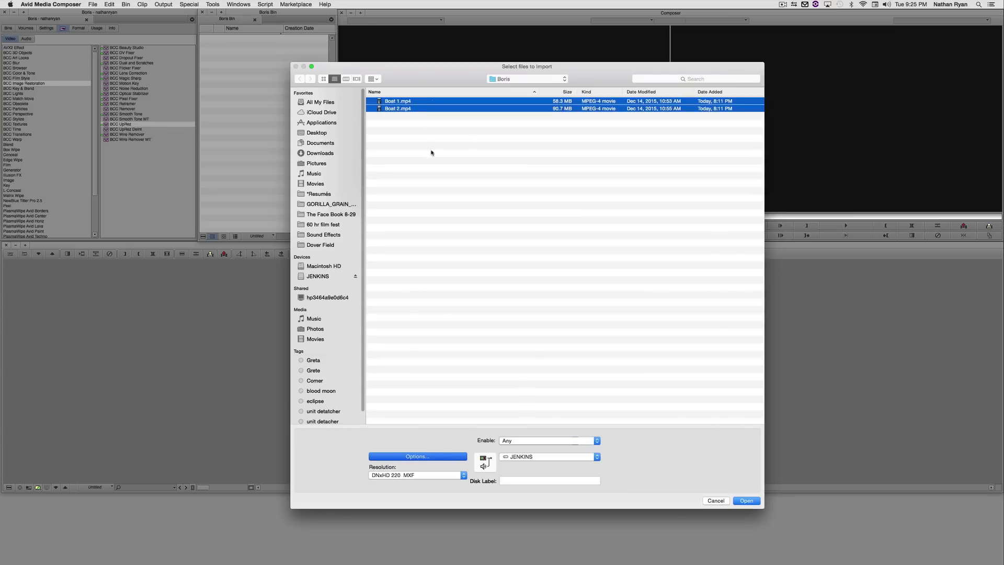
left_click(746, 500)
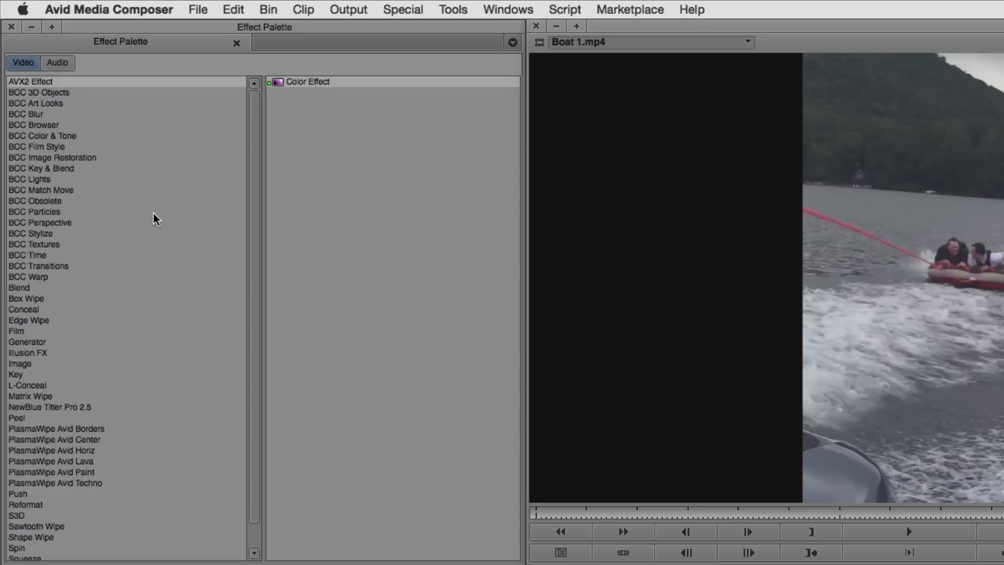
Step: Show the BCC Image Restoration effects in the Effect Palette
left_click(51, 157)
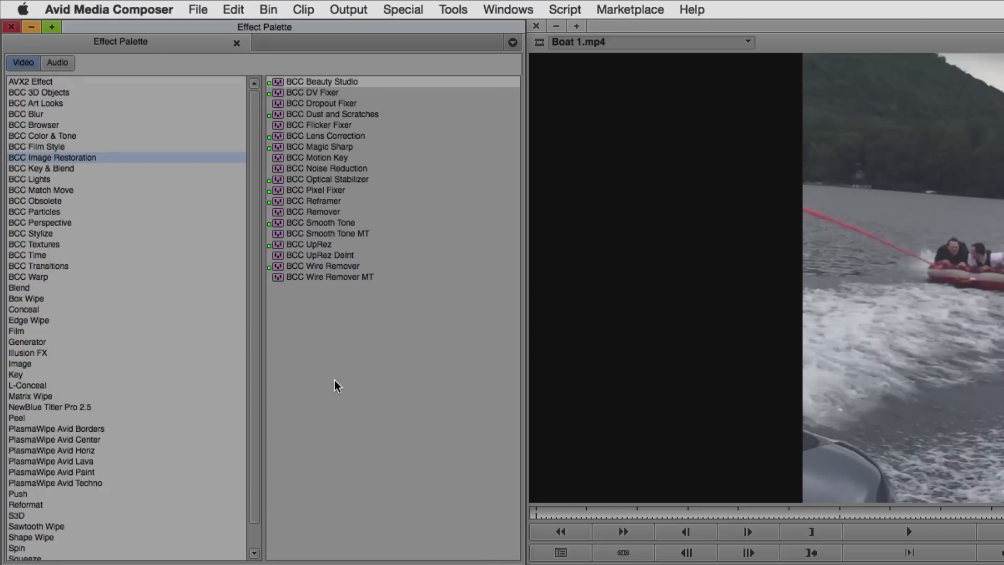
mouse_move(337, 386)
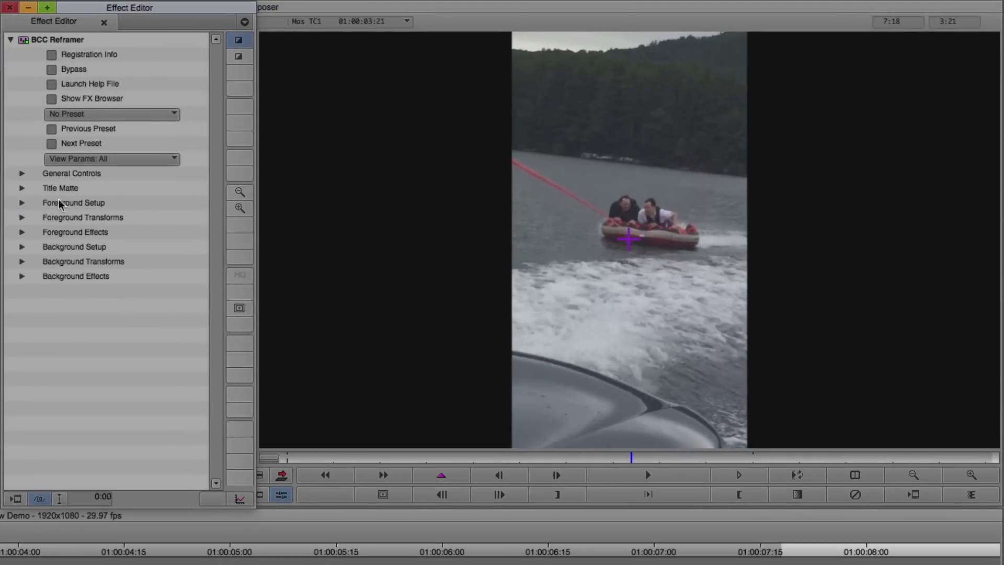
Step: Lower the Foreground Setup Crop Source Width to 31.32
left_click(22, 203)
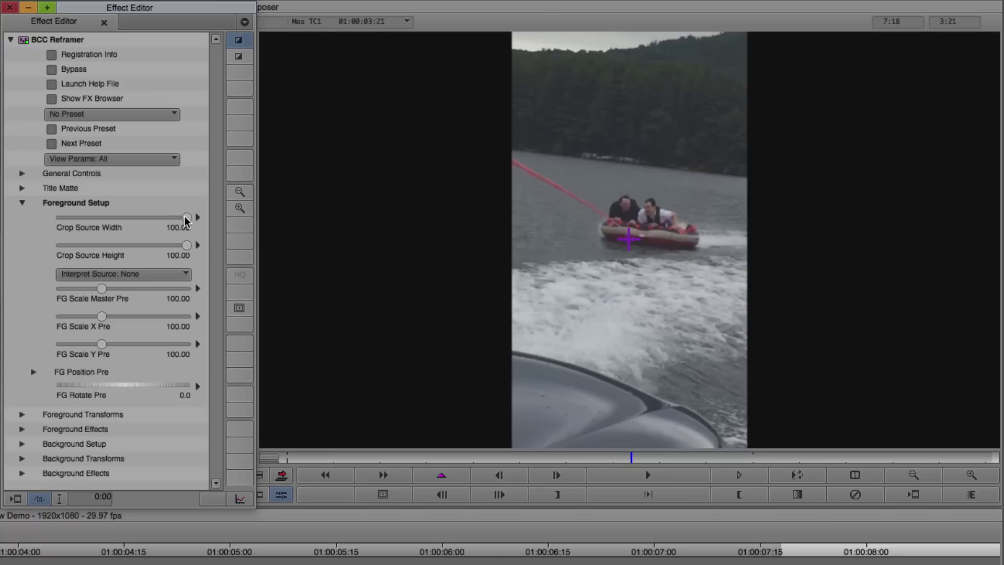
left_click_drag(186, 217, 178, 217)
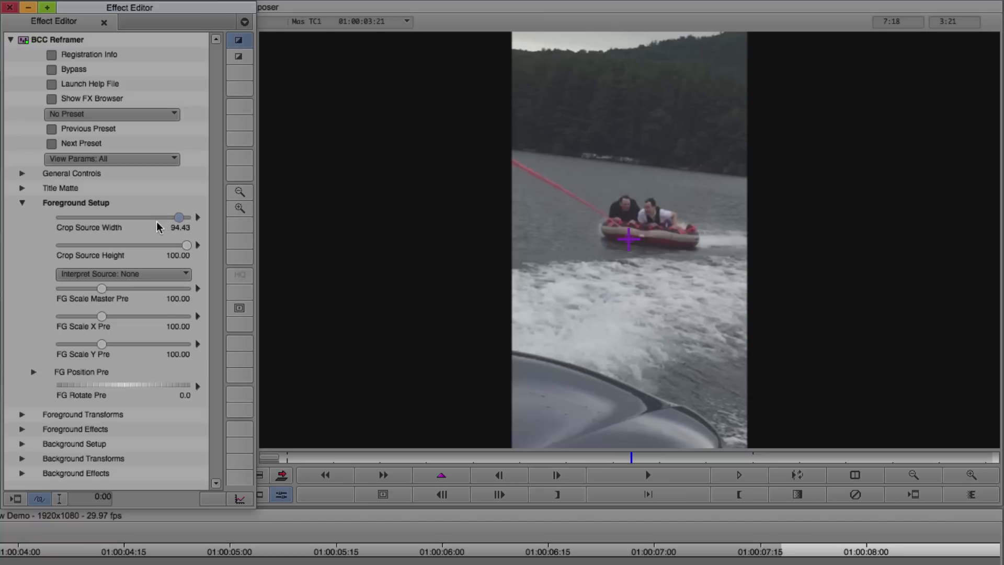
left_click_drag(178, 217, 111, 218)
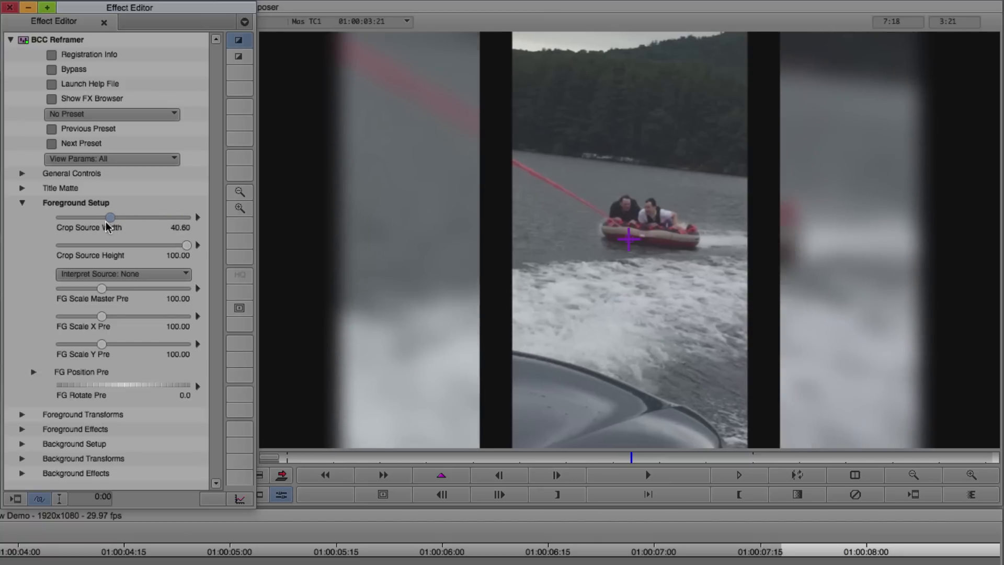
left_click_drag(110, 218, 97, 217)
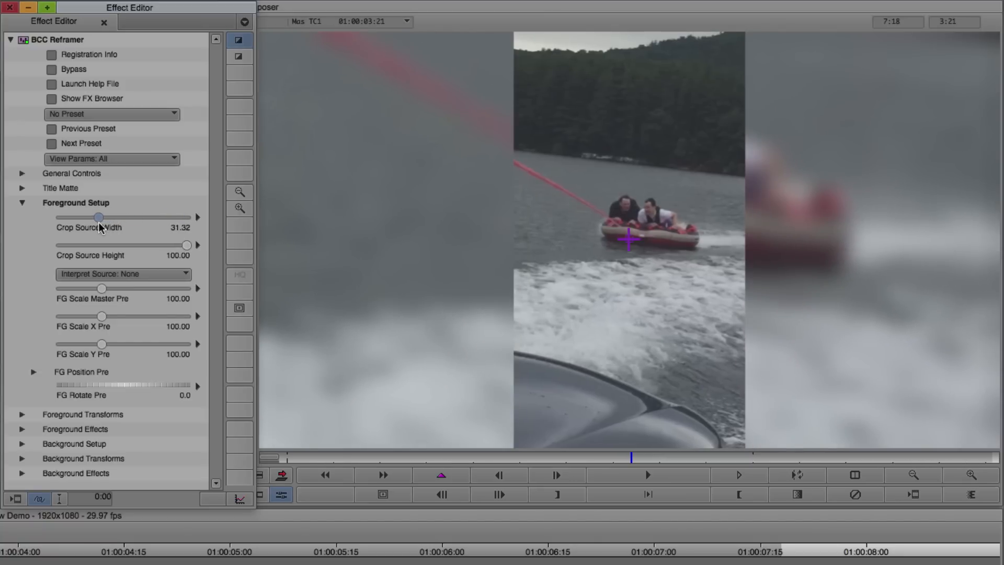
mouse_move(43, 288)
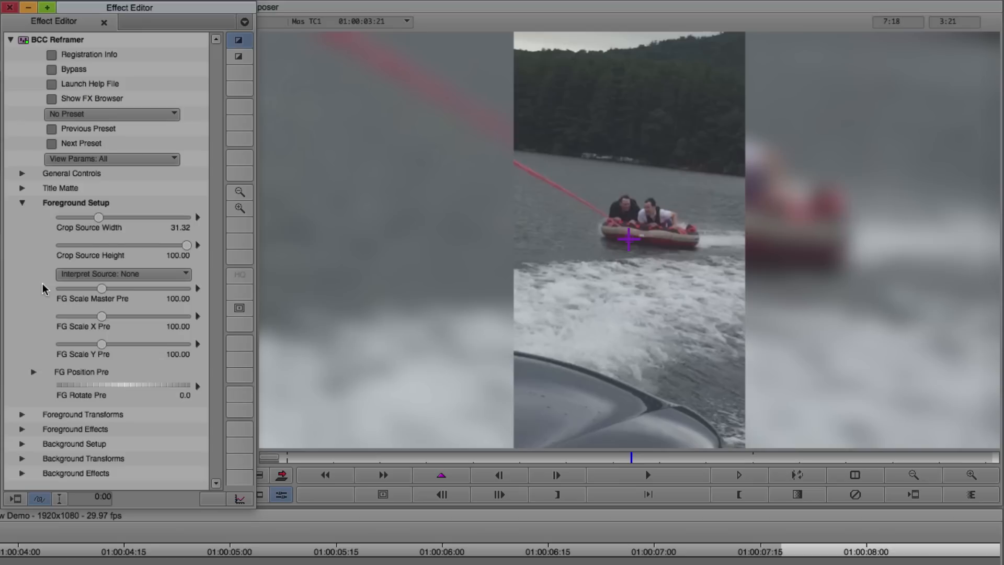
left_click(23, 203)
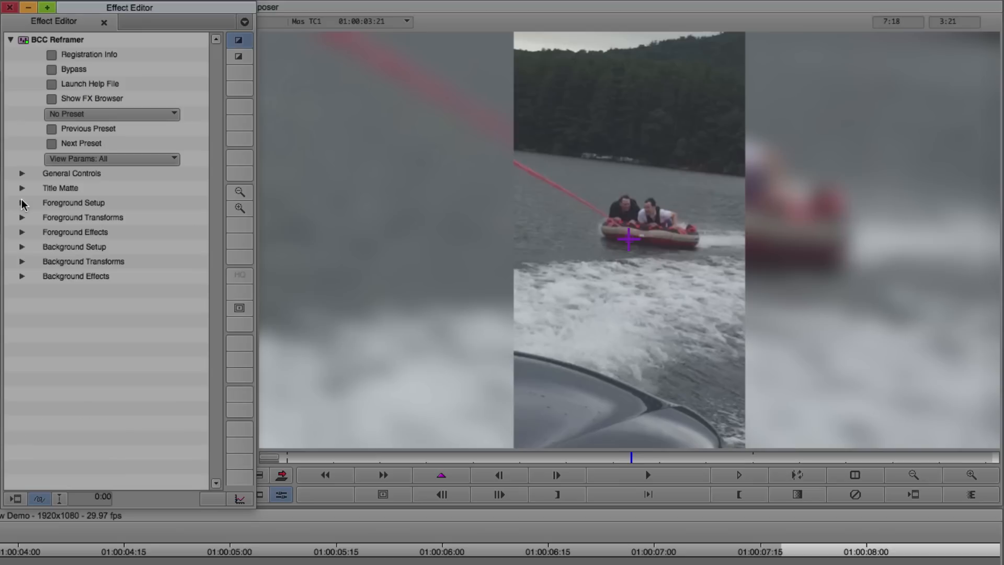
Step: Test FG Scale Y Post, reset it to 100, then raise FG Scale Master Post above 112.5%
left_click(21, 218)
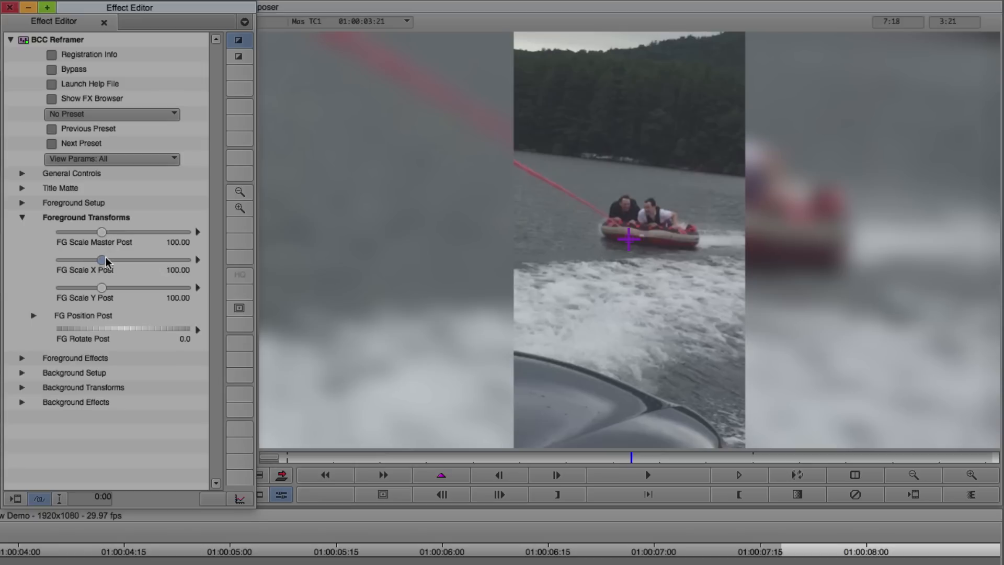
left_click_drag(101, 259, 110, 260)
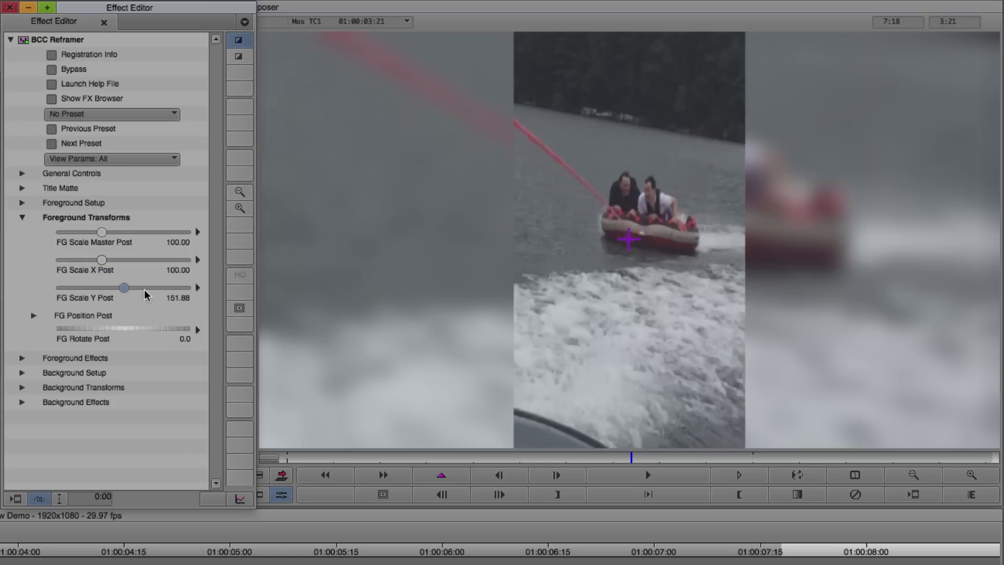
left_click_drag(125, 287, 101, 288)
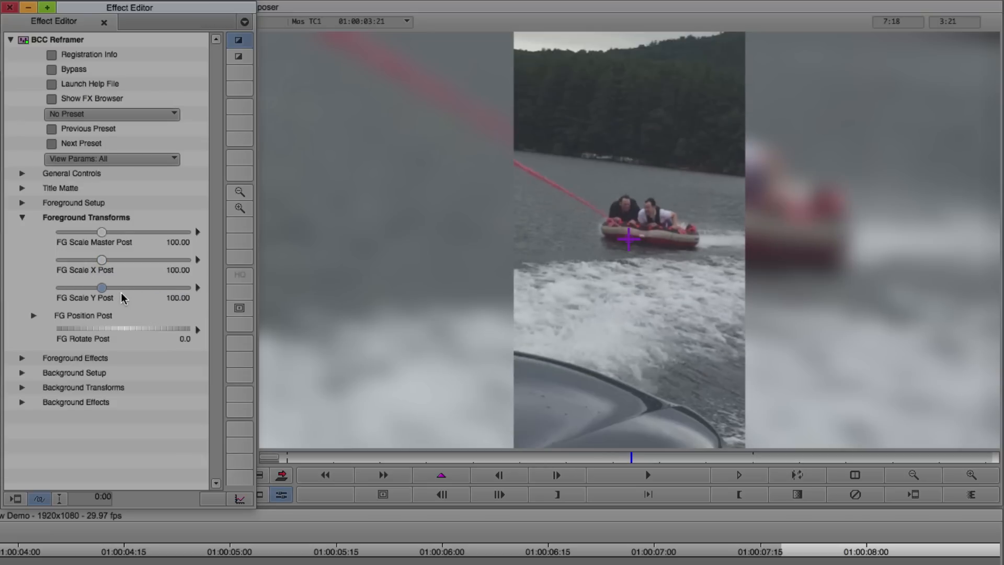
mouse_move(131, 310)
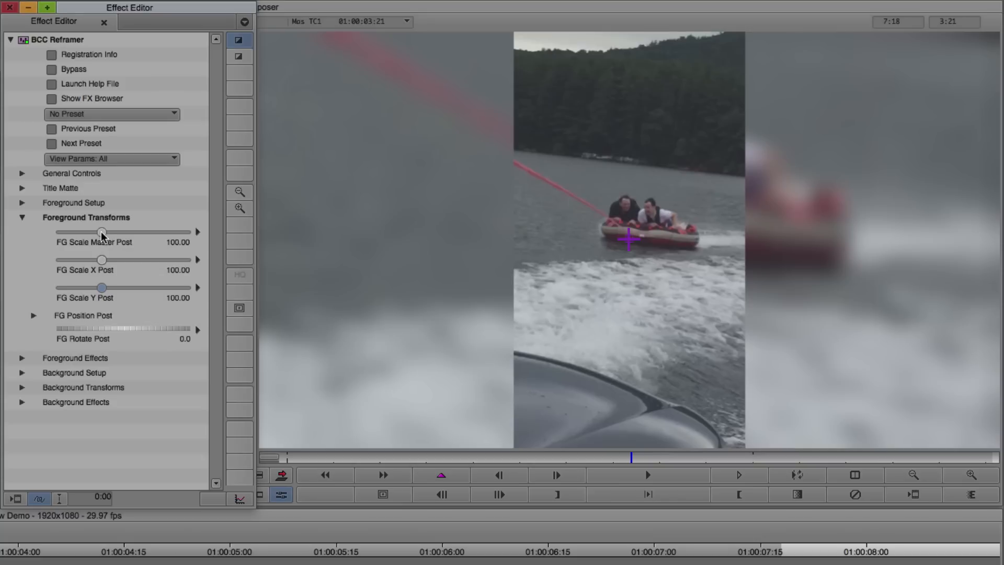
left_click_drag(101, 232, 107, 233)
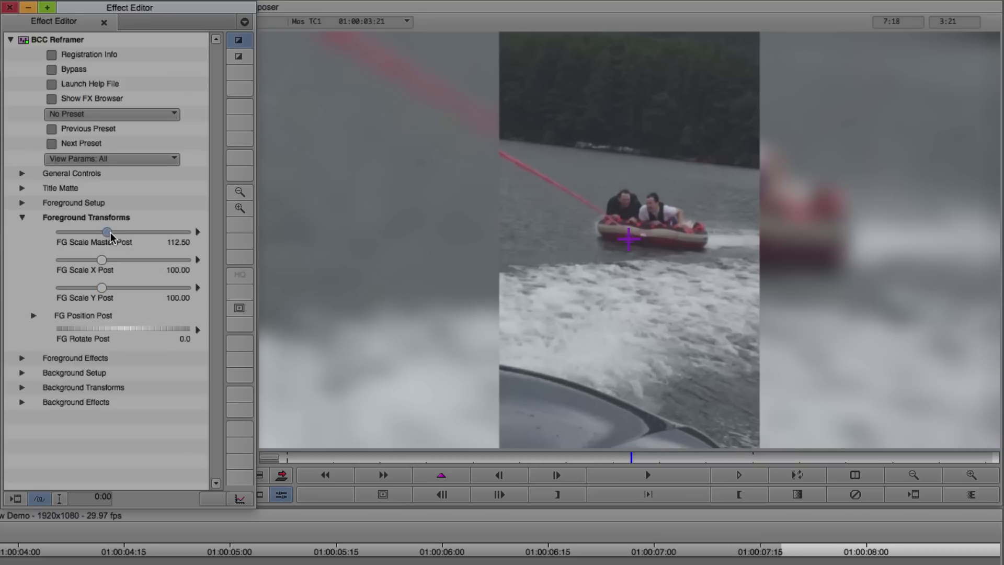
left_click(21, 217)
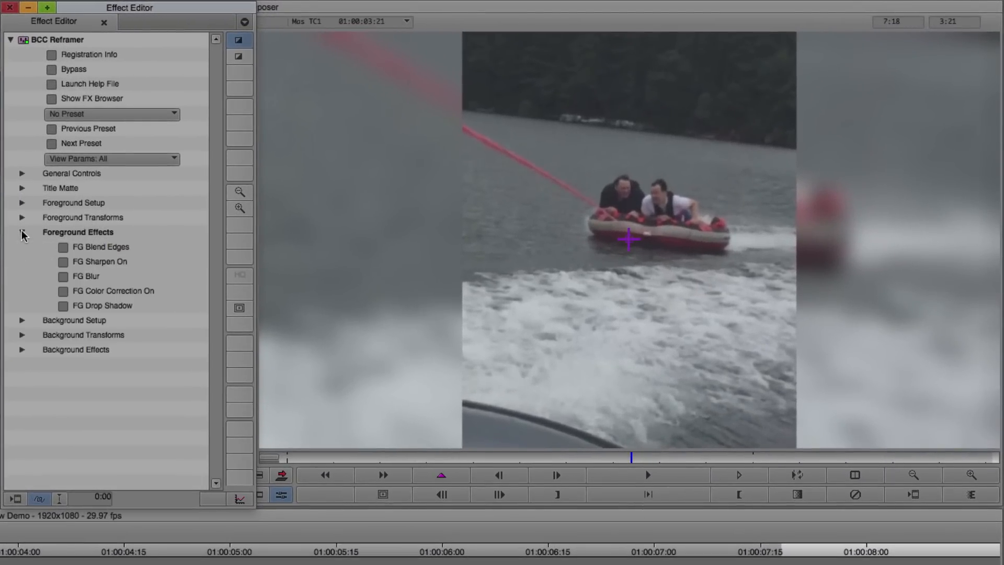
mouse_move(63, 261)
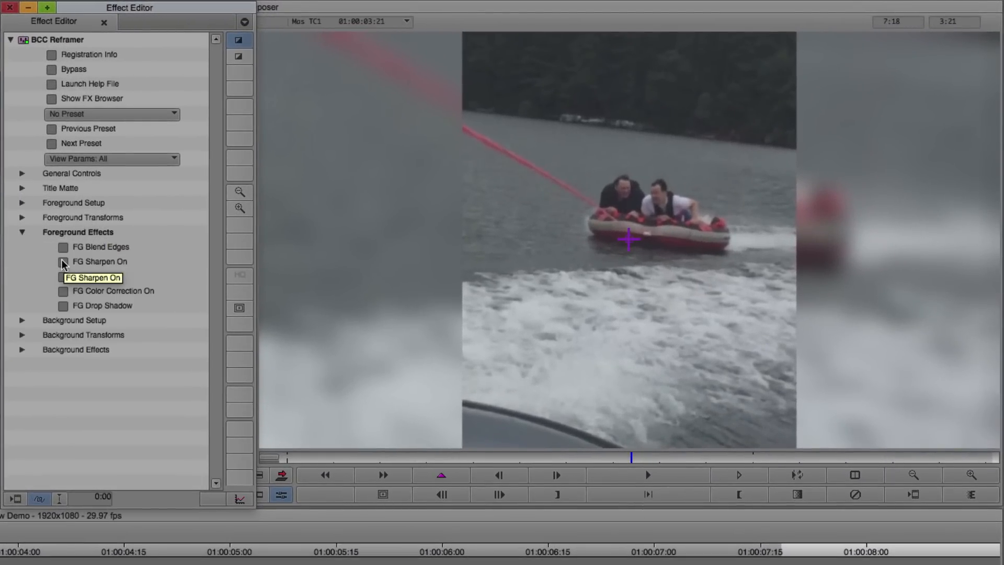
Step: Enable FG Sharpen with amount 70.00 and radius 3.12
left_click(62, 261)
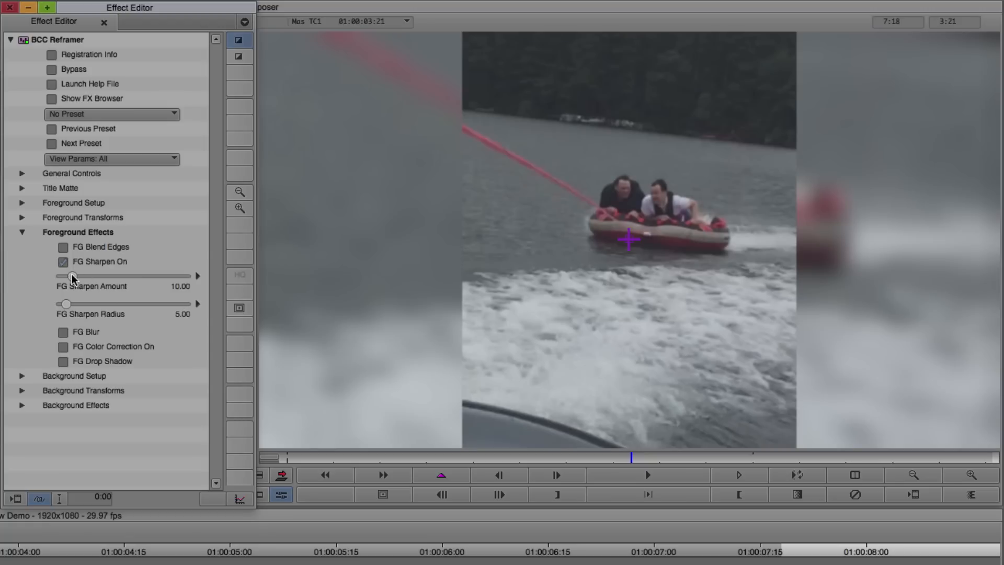
left_click_drag(69, 276, 153, 276)
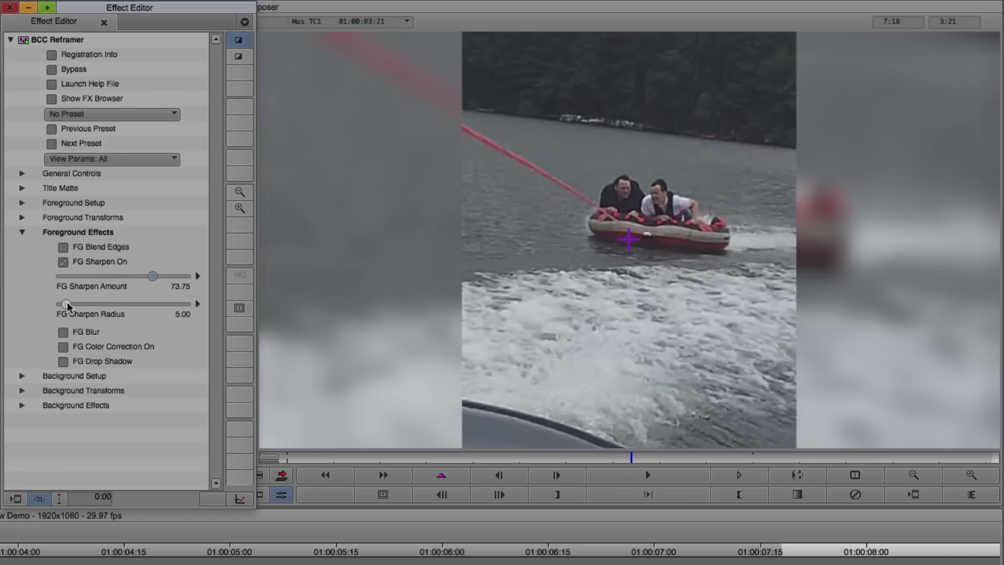
left_click_drag(60, 303, 141, 303)
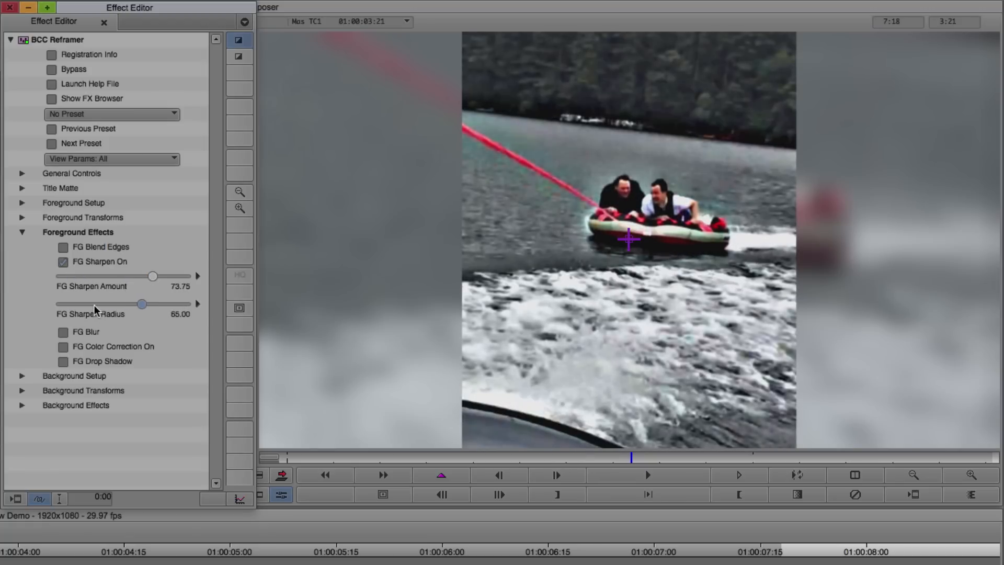
left_click_drag(141, 303, 167, 303)
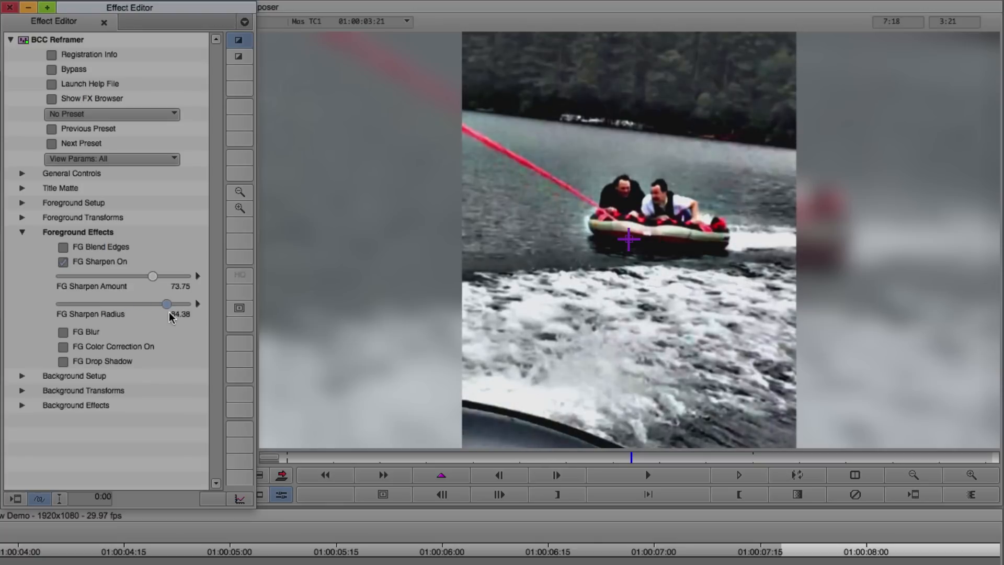
left_click_drag(167, 304, 64, 303)
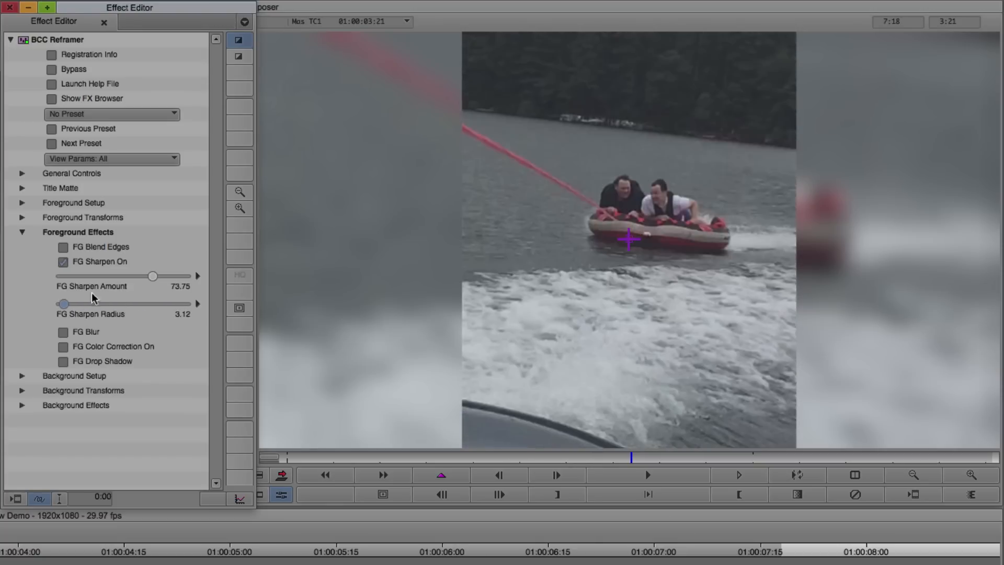
left_click_drag(153, 276, 150, 276)
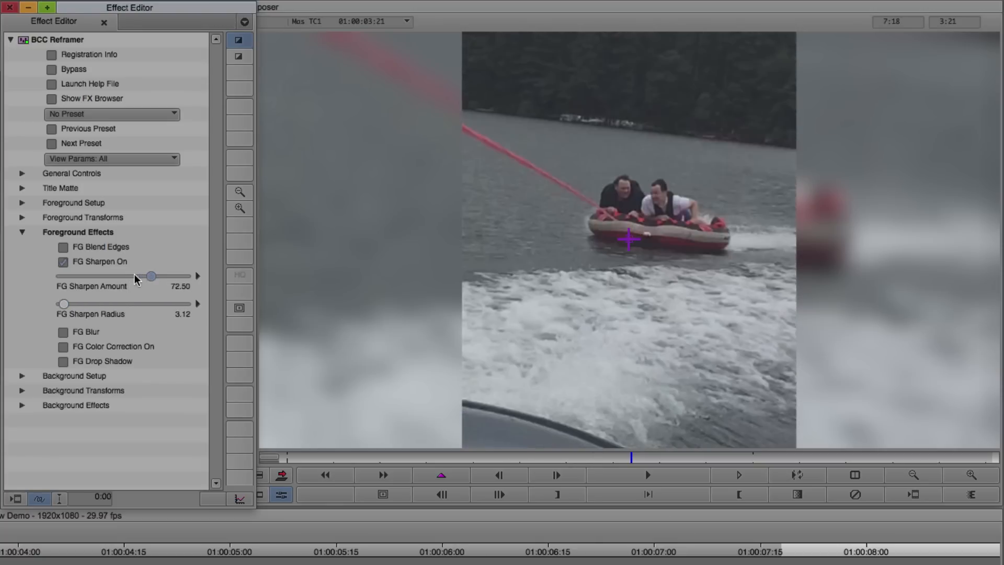
left_click_drag(151, 276, 147, 276)
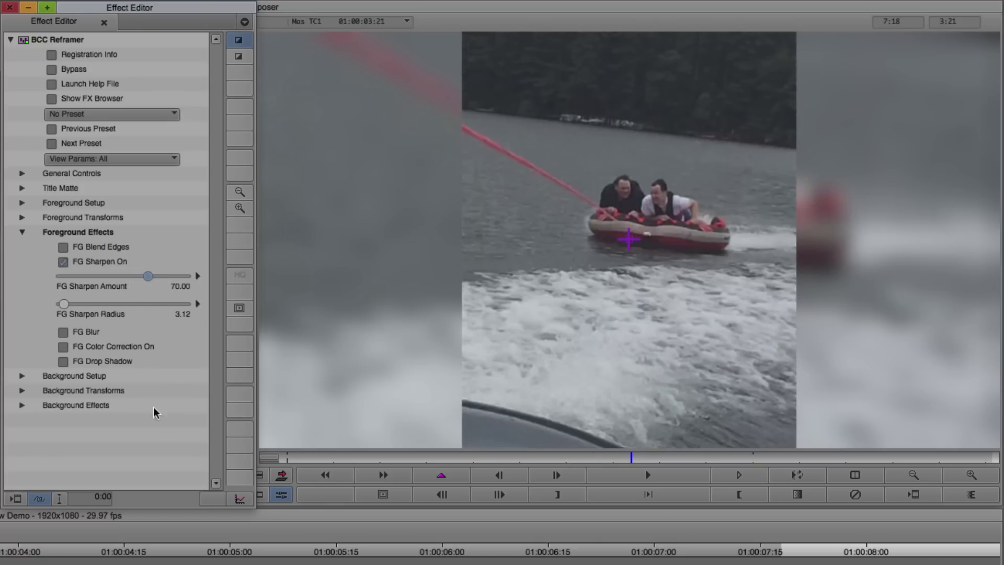
mouse_move(162, 462)
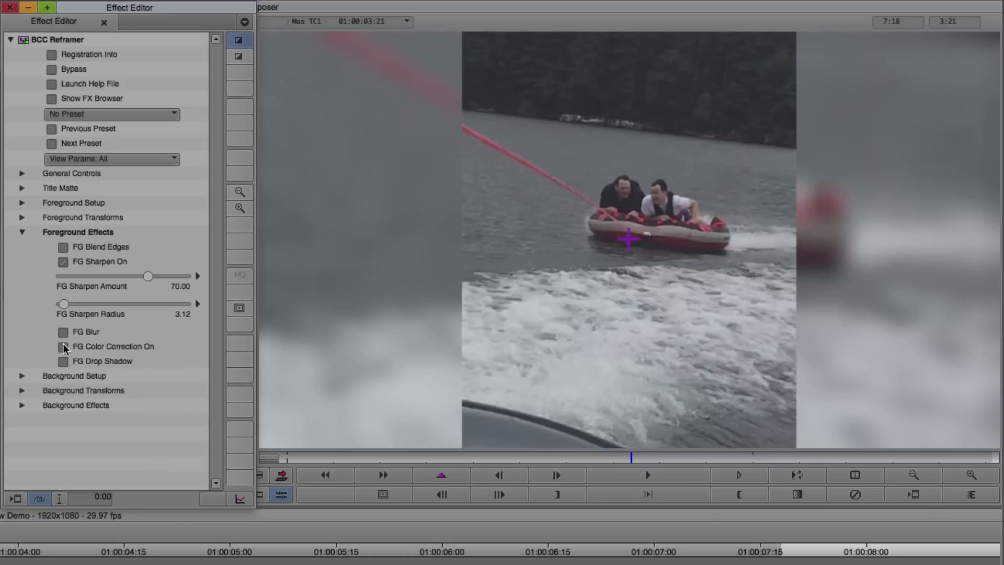
Step: Enable FG Color Correction with saturation 17.50, brightness 5.00 and contrast 11.25
left_click(63, 346)
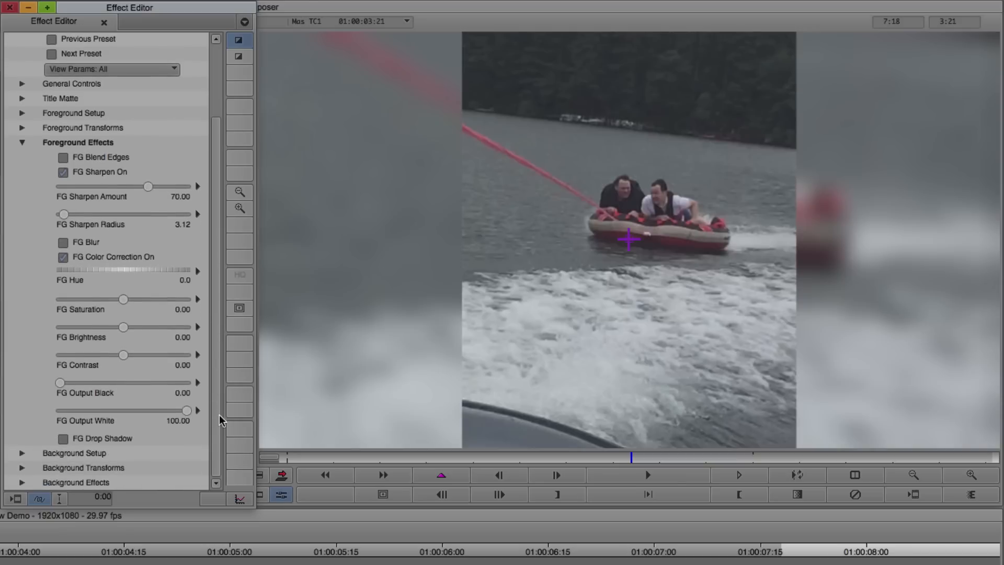
mouse_move(124, 299)
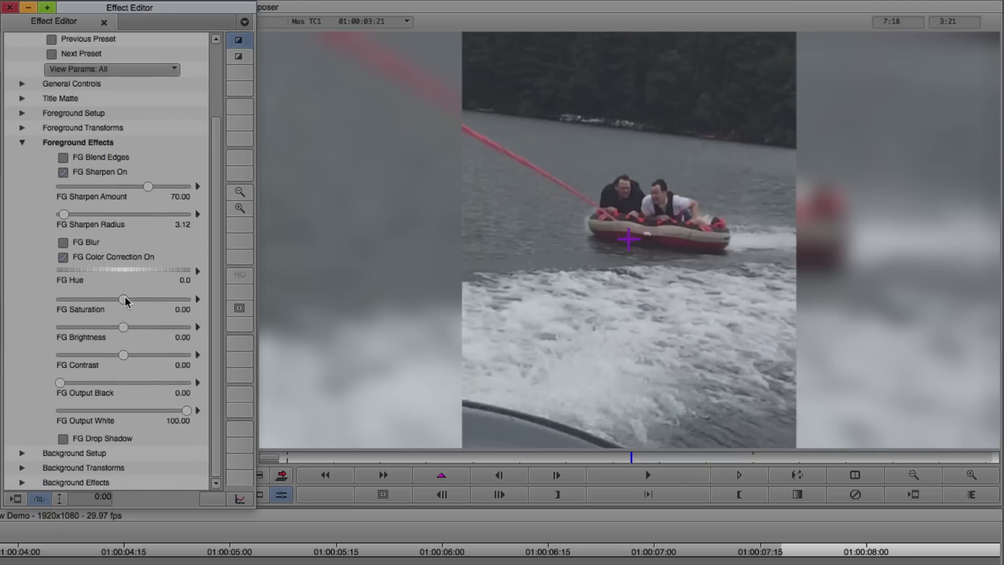
left_click_drag(124, 299, 130, 299)
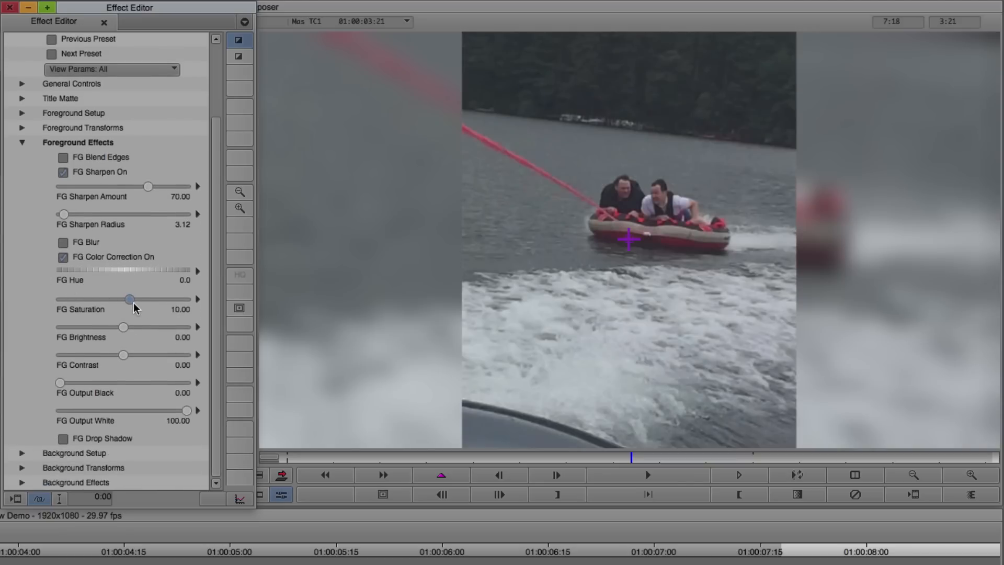
left_click_drag(129, 299, 134, 299)
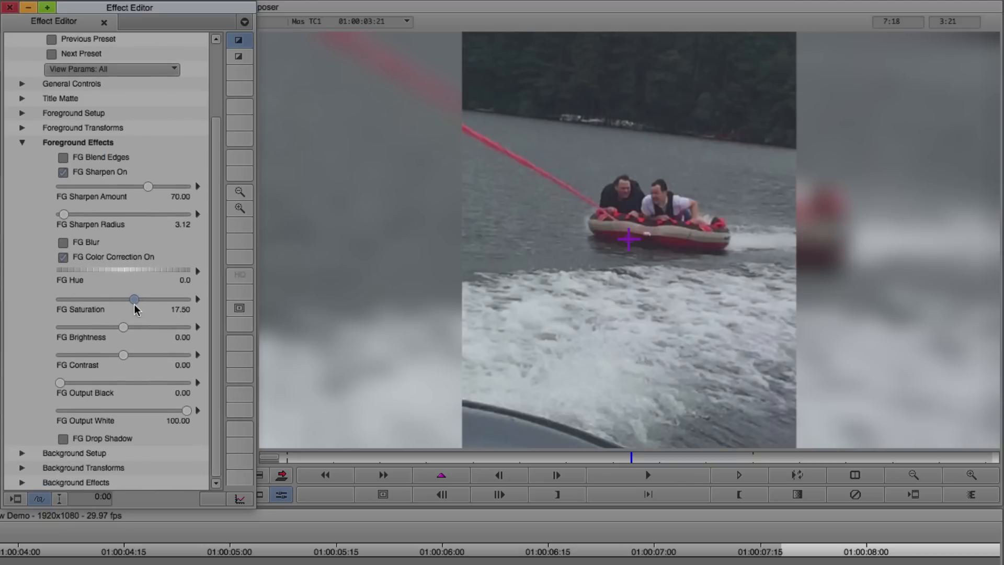
left_click_drag(123, 327, 126, 327)
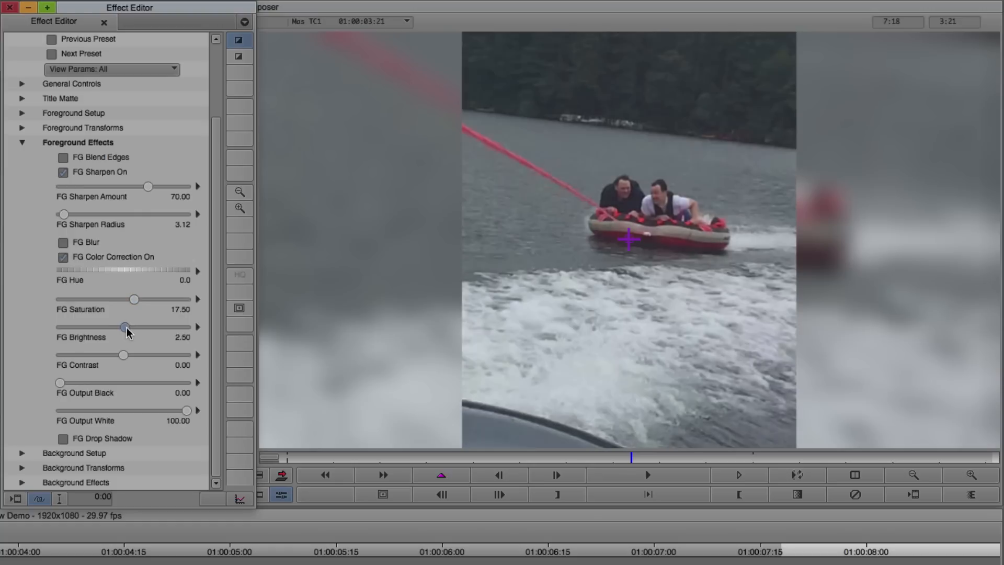
left_click_drag(126, 326, 126, 326)
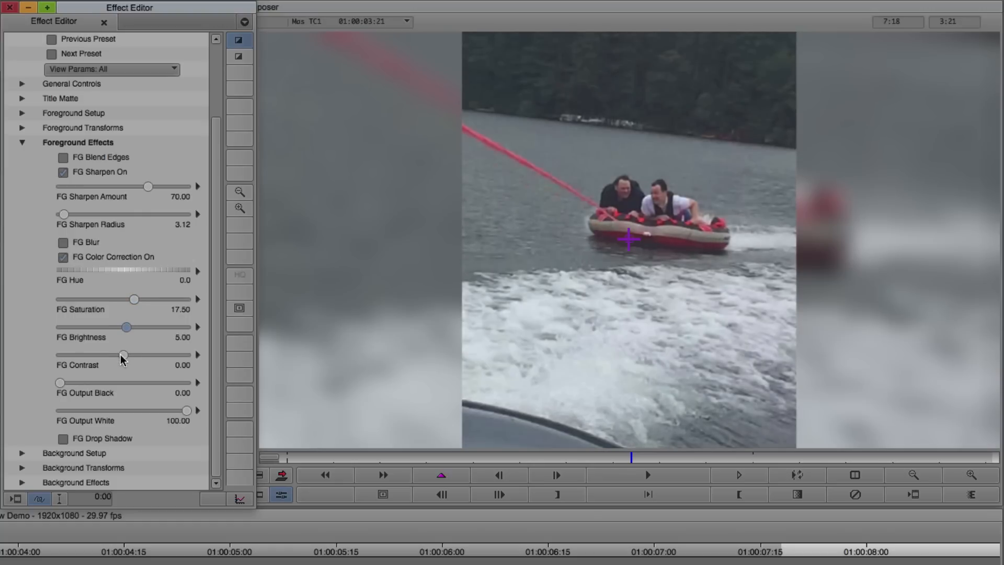
left_click_drag(122, 354, 128, 355)
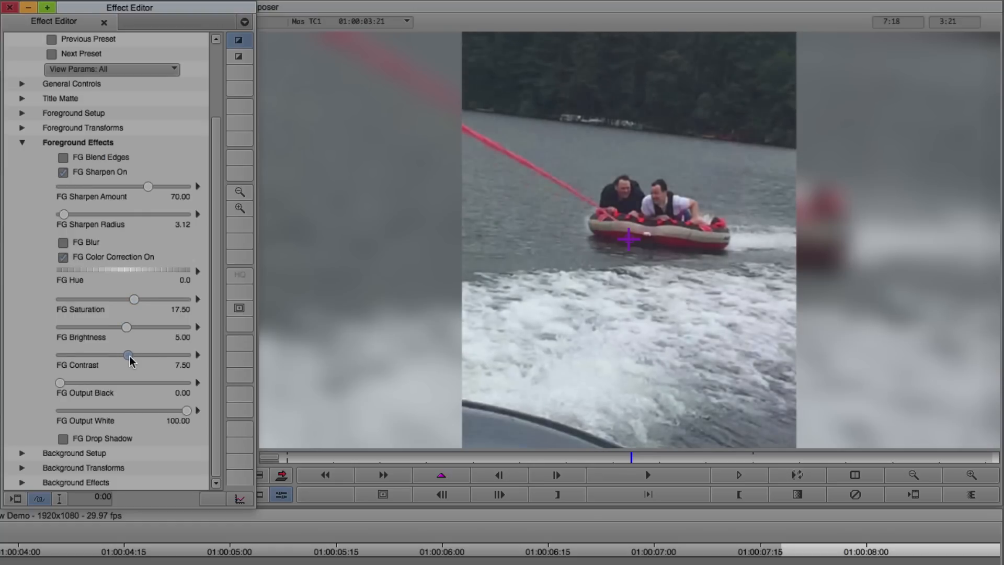
left_click_drag(128, 354, 131, 354)
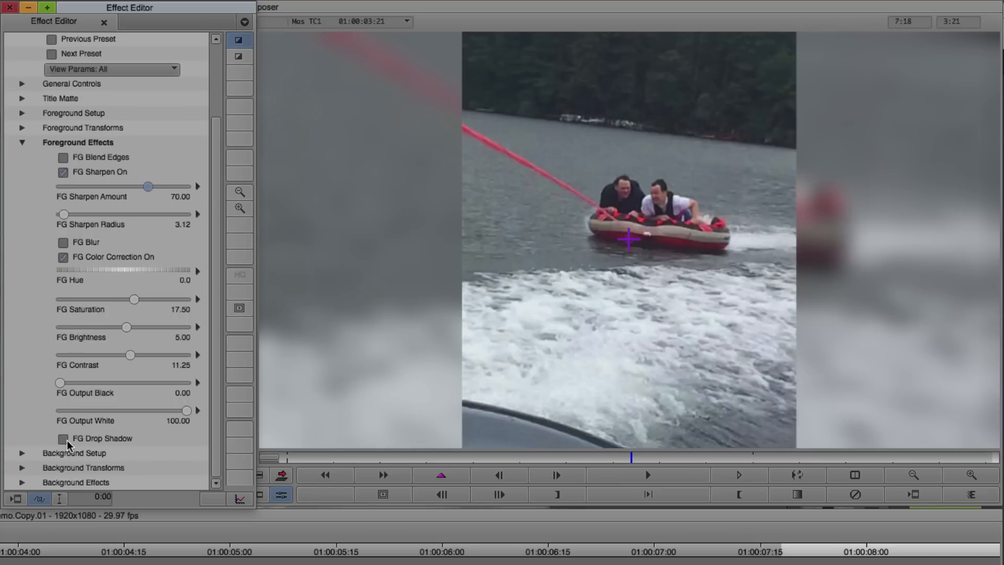
left_click(63, 438)
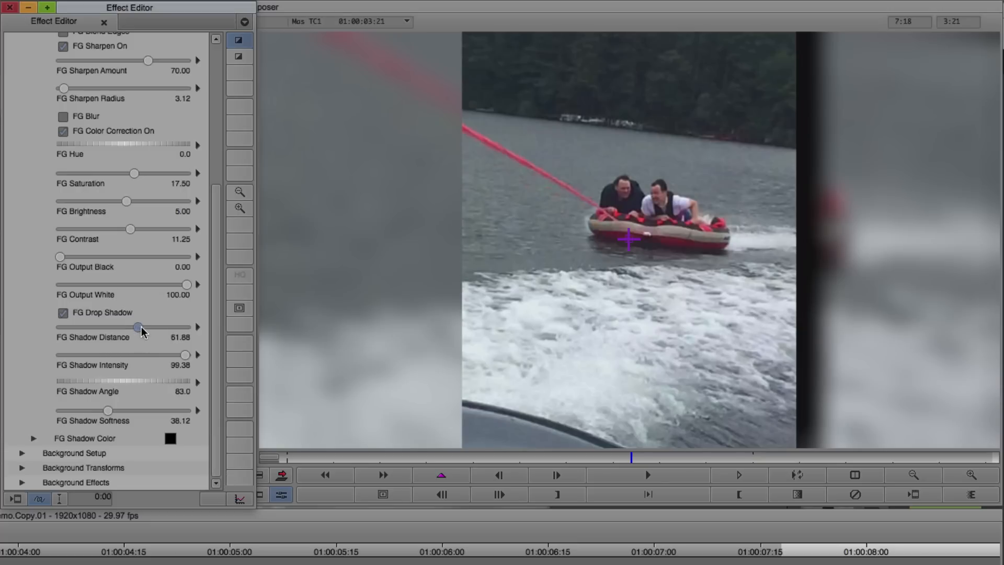
left_click_drag(135, 326, 129, 327)
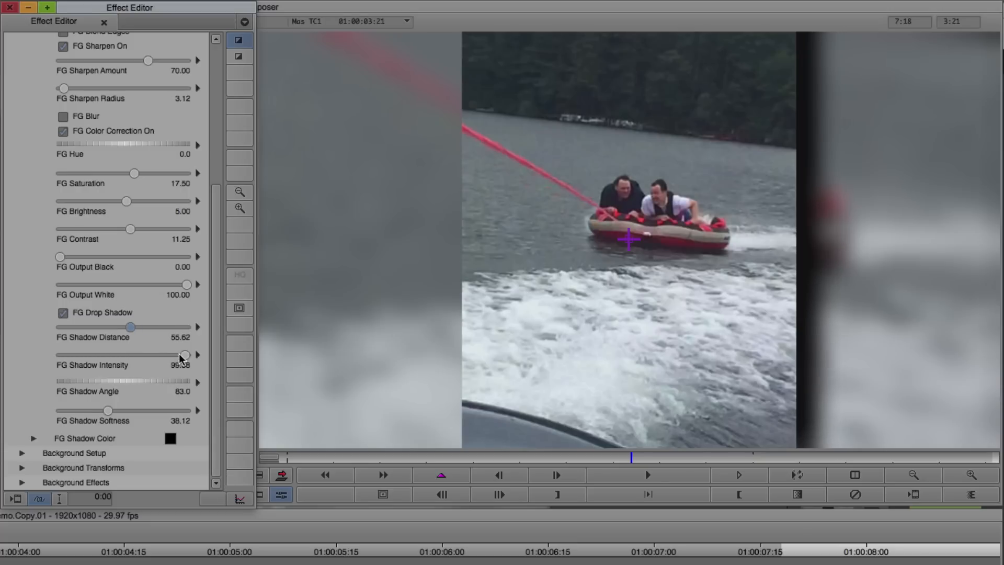
left_click_drag(184, 354, 167, 354)
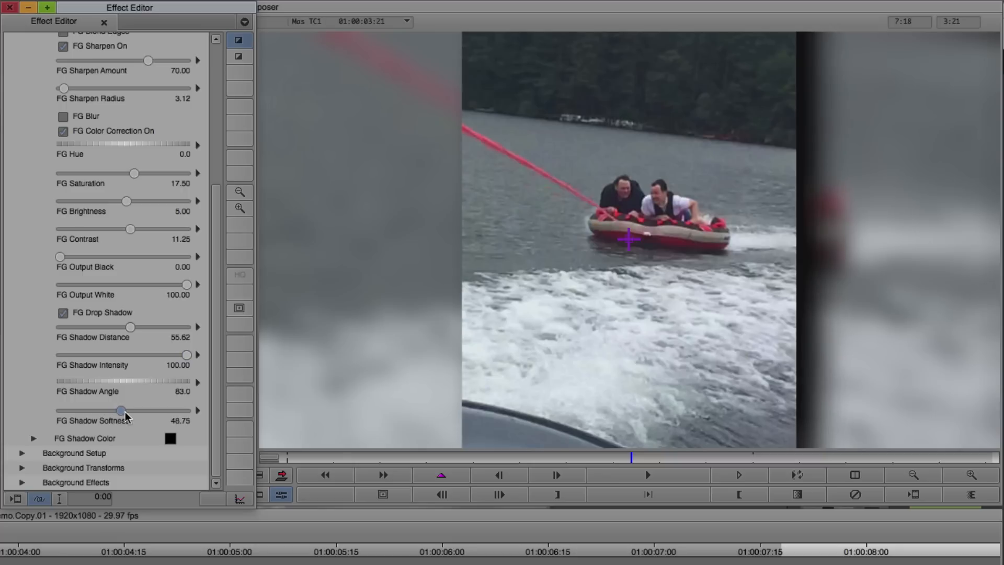
left_click_drag(119, 410, 125, 410)
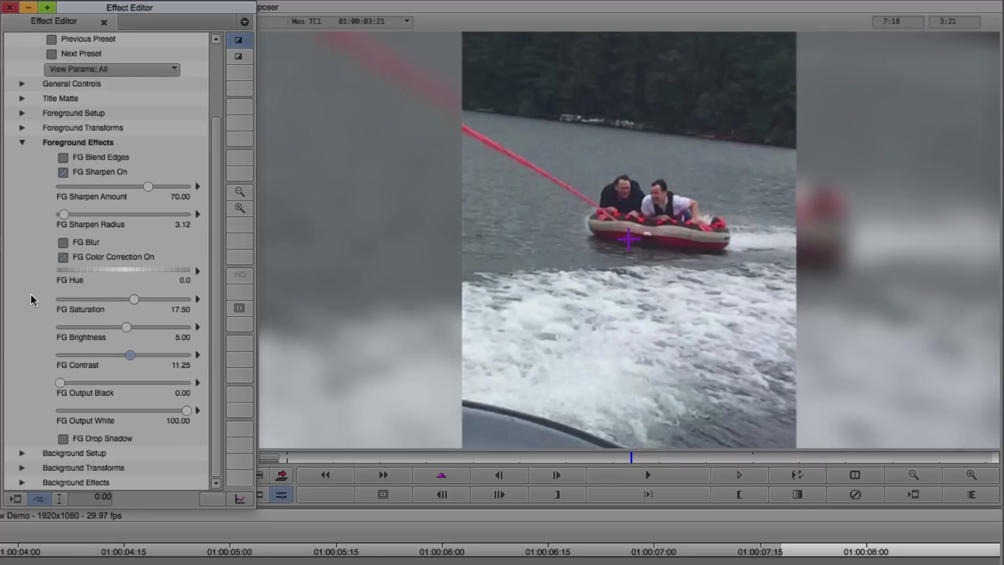
Step: Set BG Scale Master to 120 so the background fills the frame
left_click(21, 142)
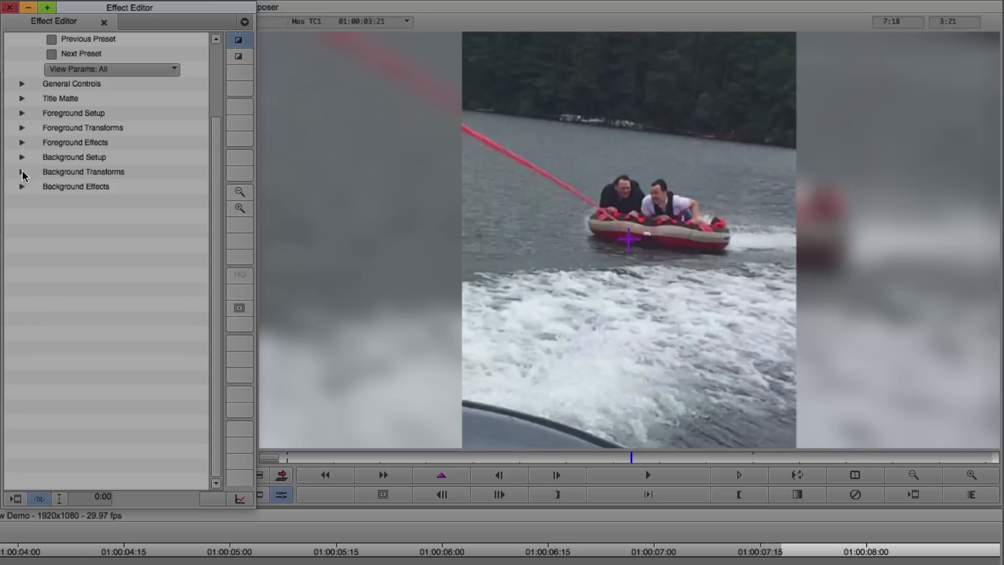
left_click(22, 171)
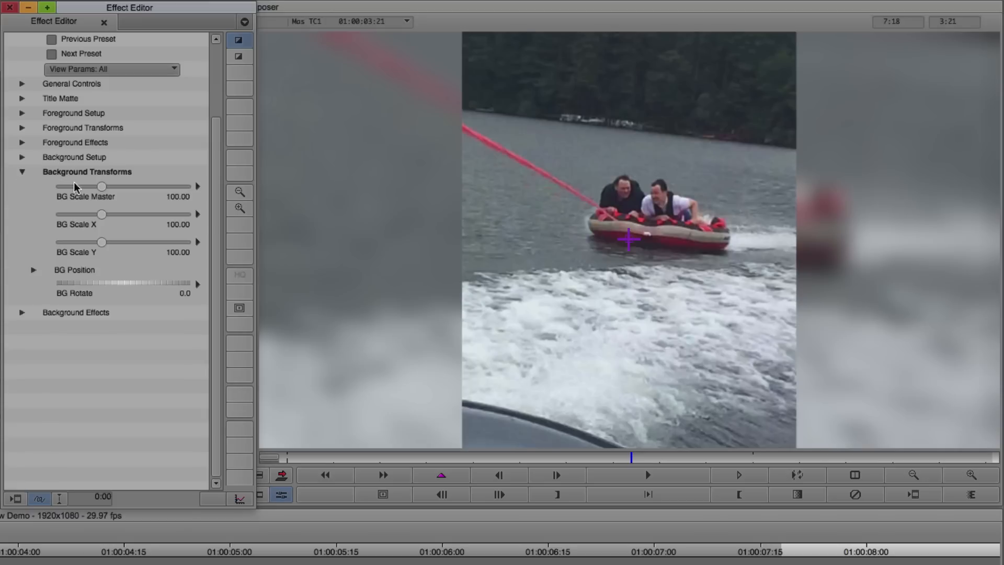
left_click_drag(103, 186, 87, 186)
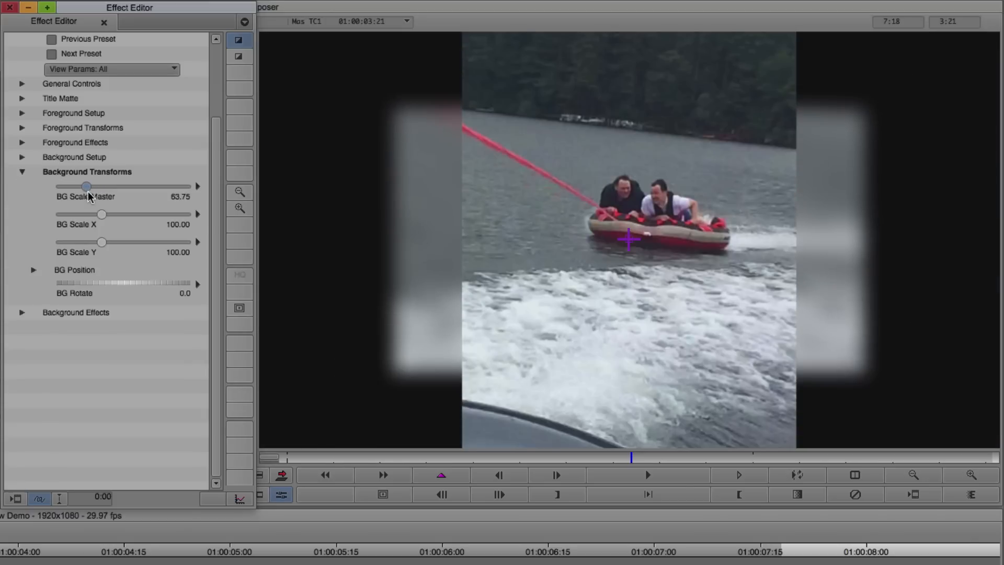
left_click_drag(87, 186, 110, 186)
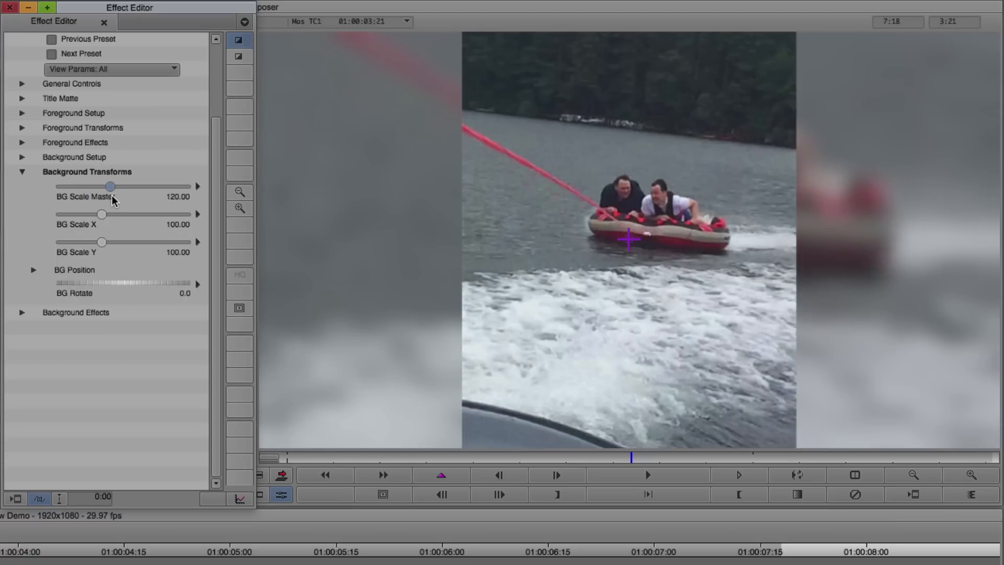
left_click_drag(109, 186, 114, 186)
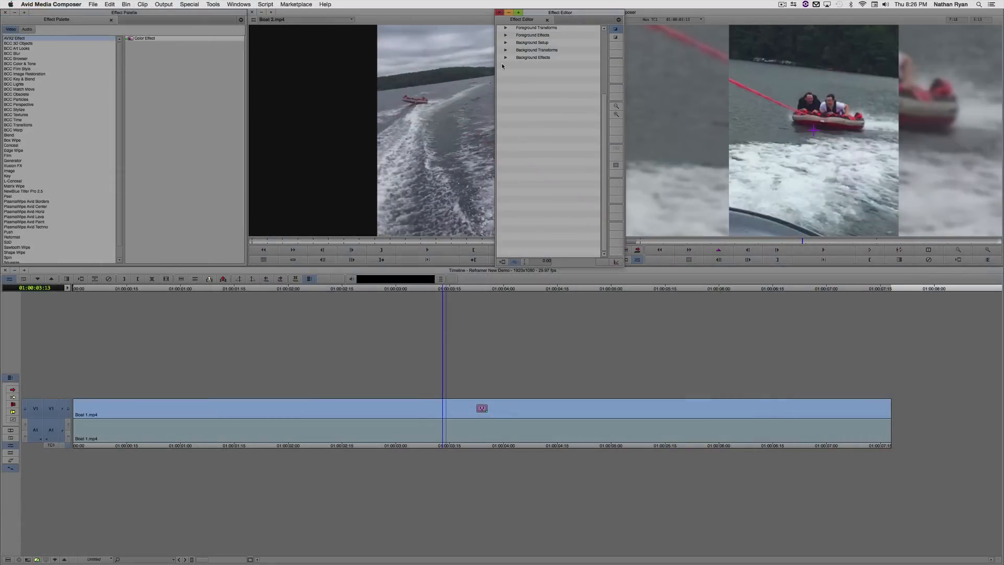
left_click(506, 58)
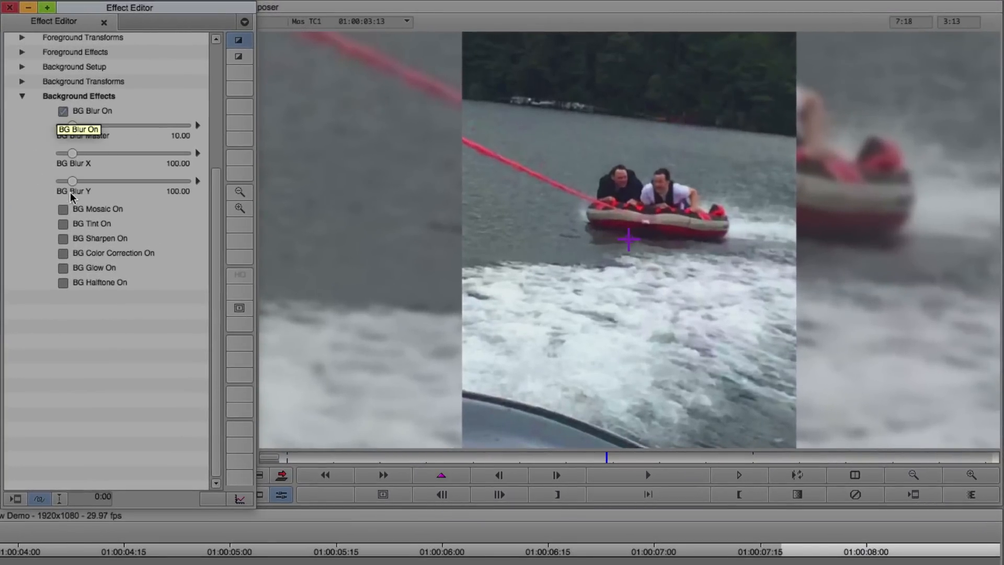
Step: Try BG Mosaic, BG Glow and BG Halftone, turning each back off
left_click(63, 209)
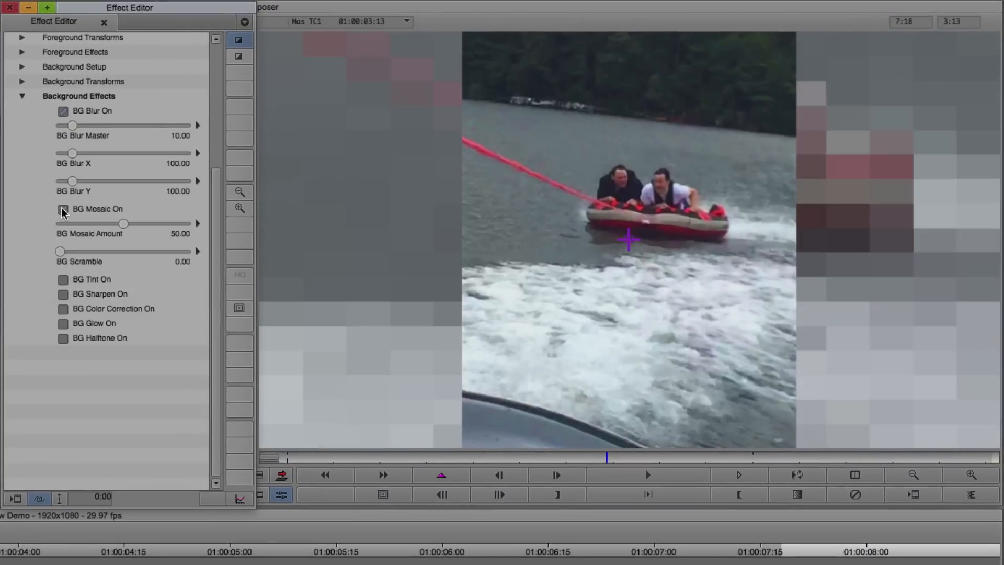
left_click(60, 209)
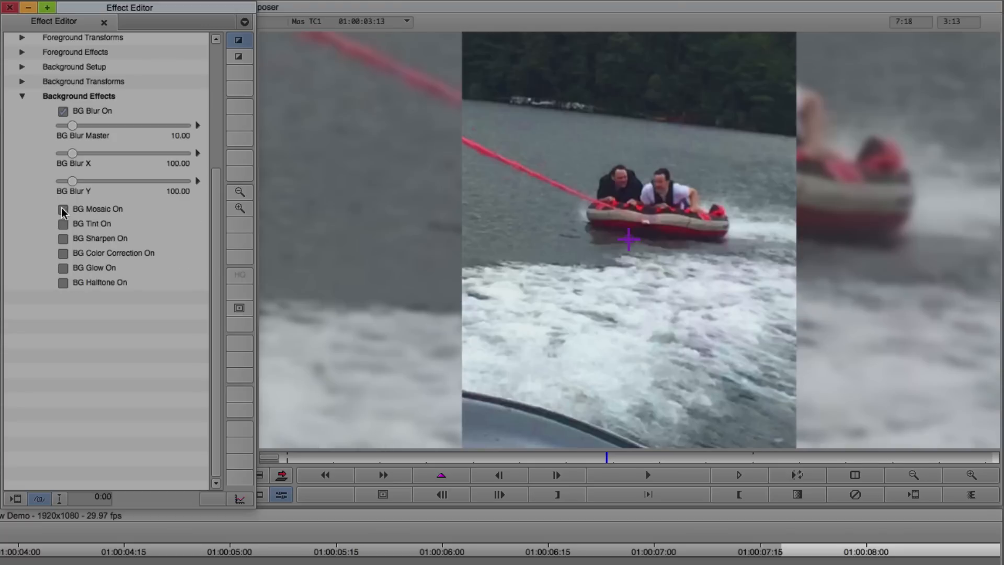
left_click(63, 267)
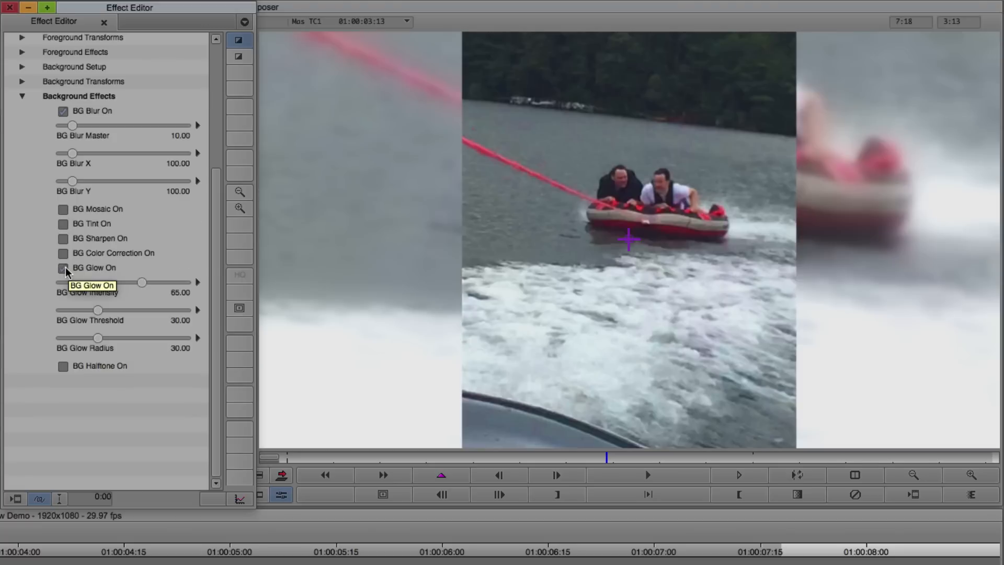
left_click(63, 268)
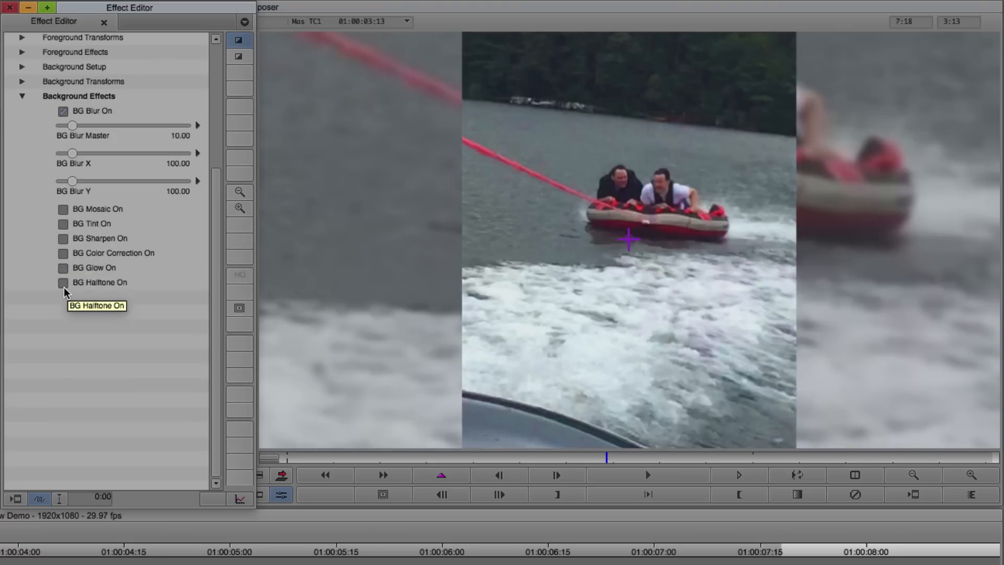
left_click(63, 283)
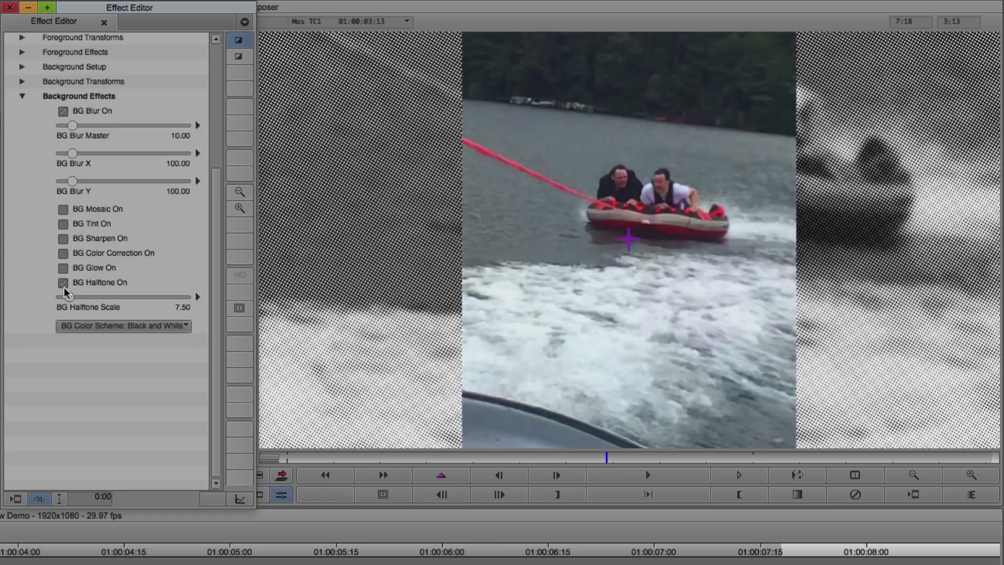
left_click(63, 282)
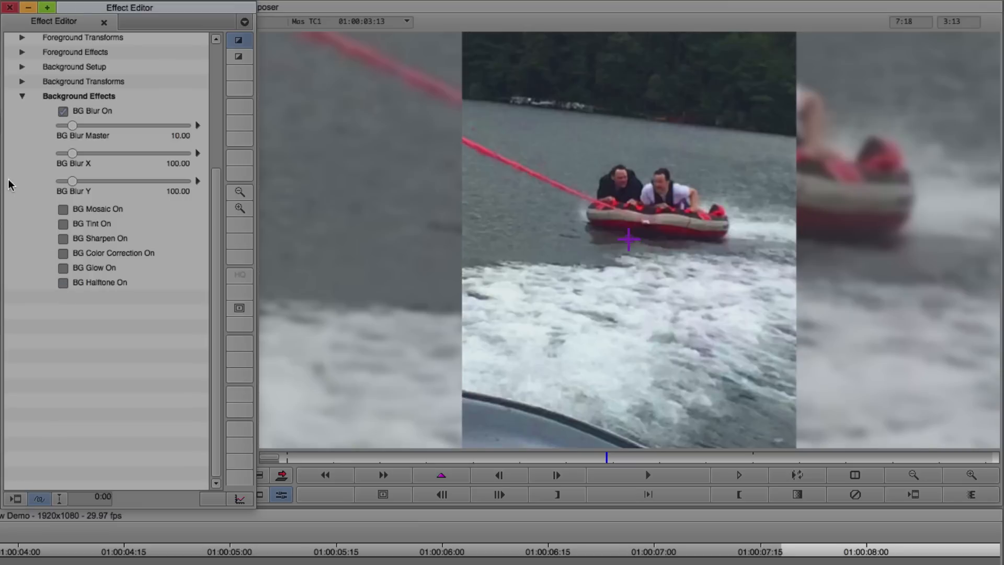
mouse_move(14, 143)
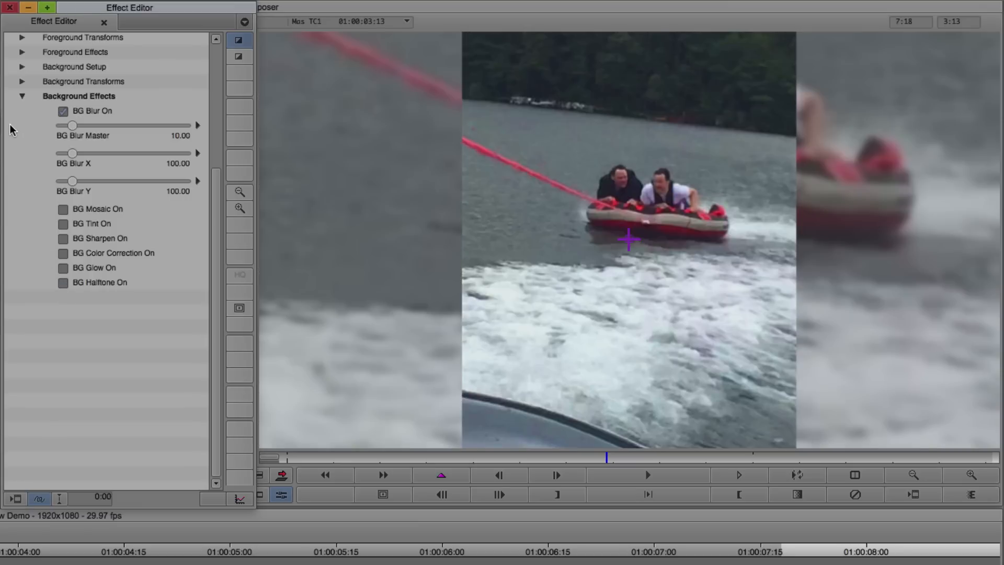
mouse_move(73, 155)
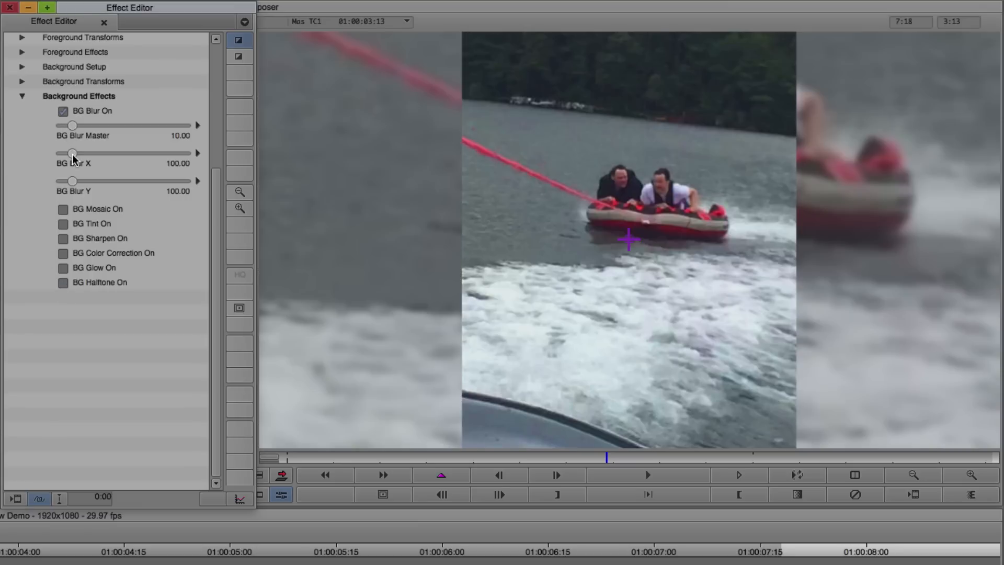
Step: Reset BG Blur X to 100 and raise BG Blur Master to 60.62
left_click_drag(72, 152, 144, 152)
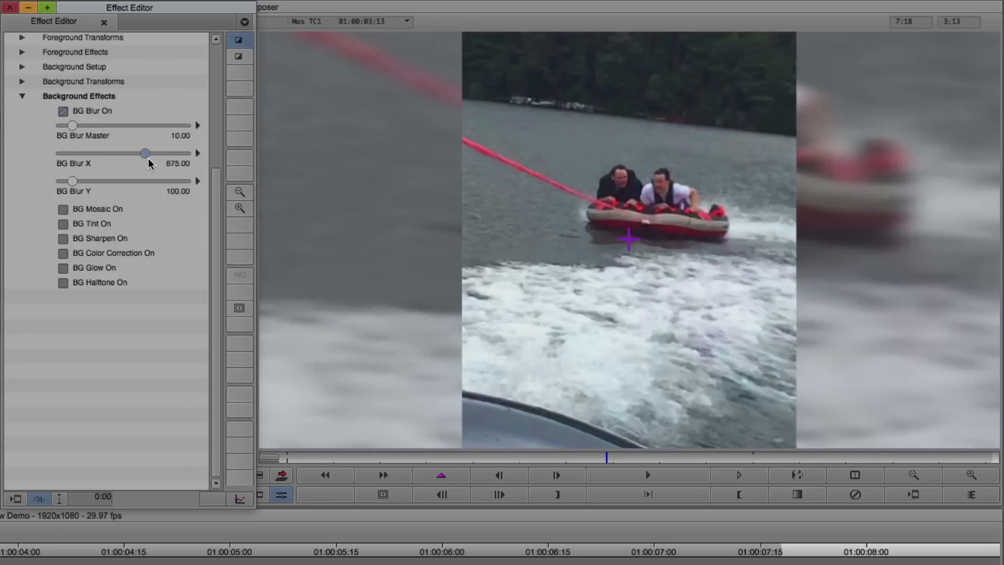
left_click_drag(145, 153, 76, 152)
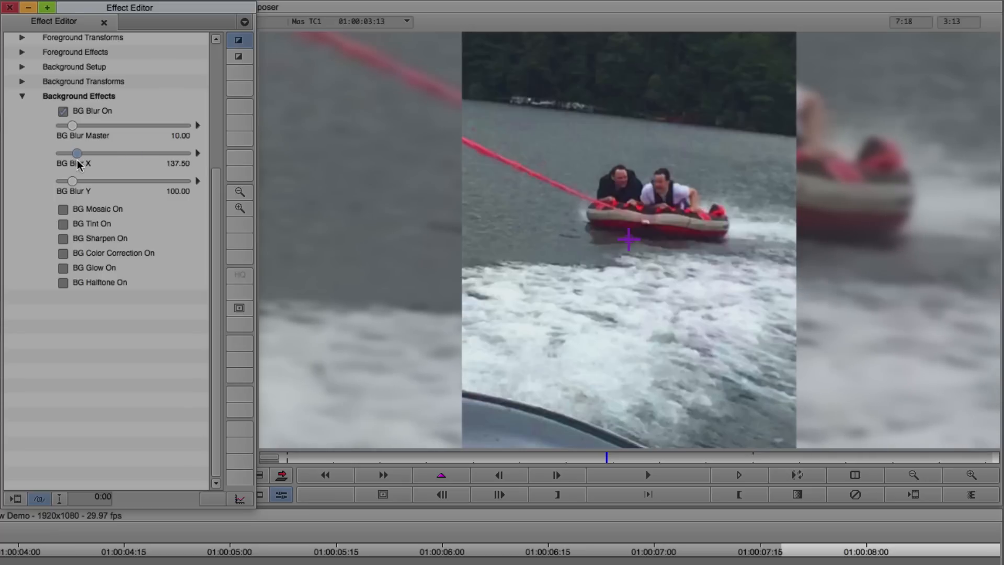
left_click_drag(77, 153, 72, 153)
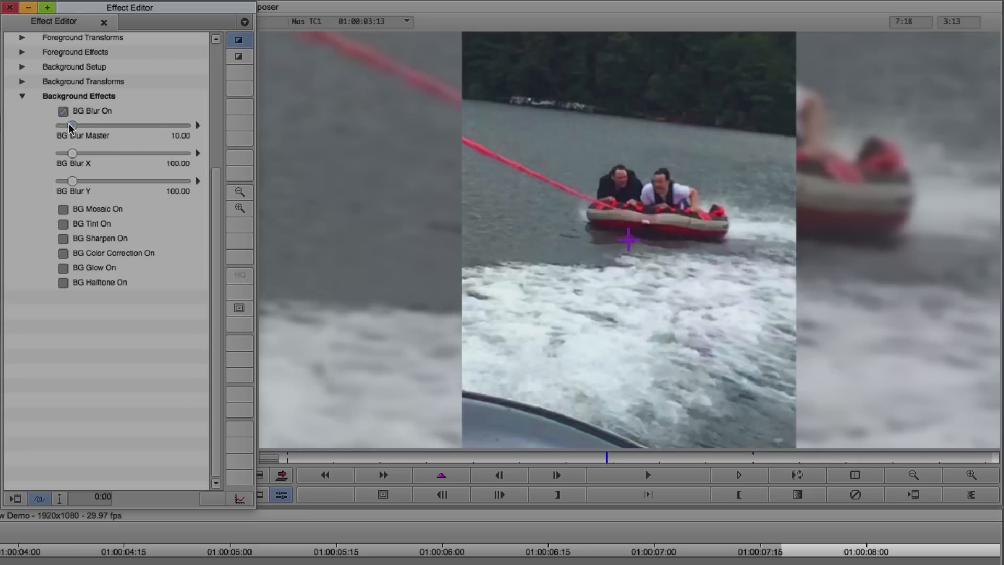
left_click_drag(72, 125, 135, 125)
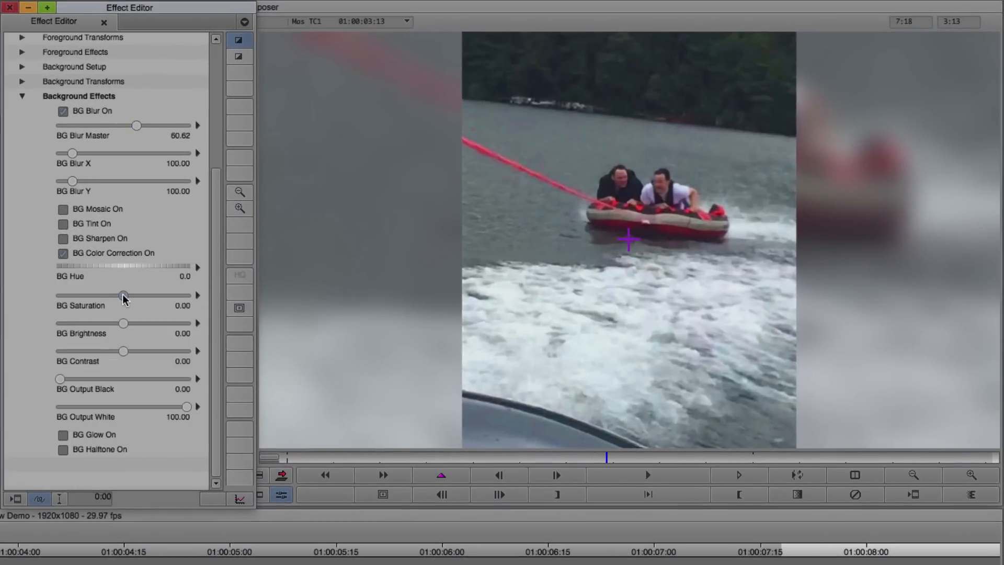
Step: Raise BG Saturation to 42.50 and BG Brightness to 7.50
left_click_drag(123, 296, 146, 296)
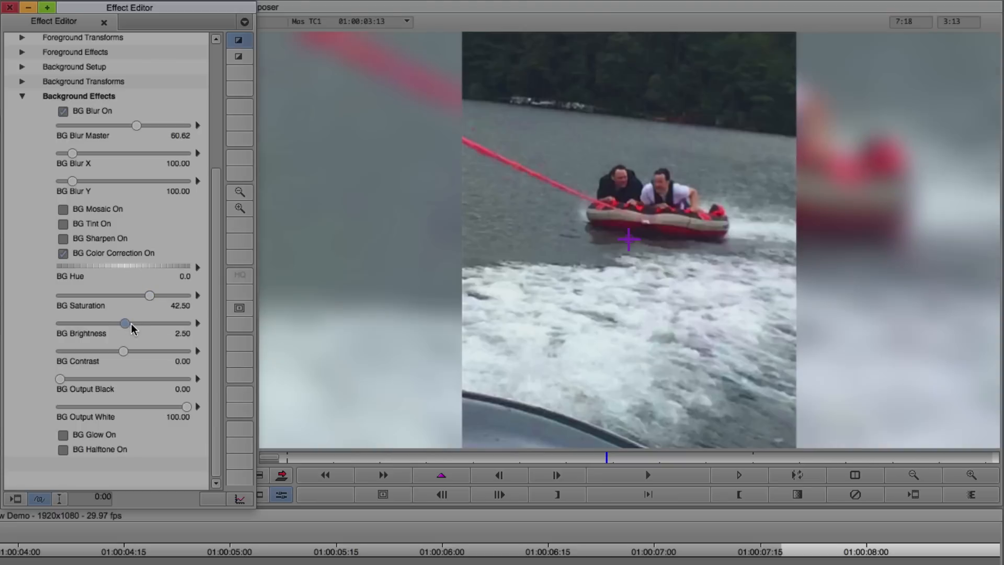
left_click_drag(124, 323, 127, 323)
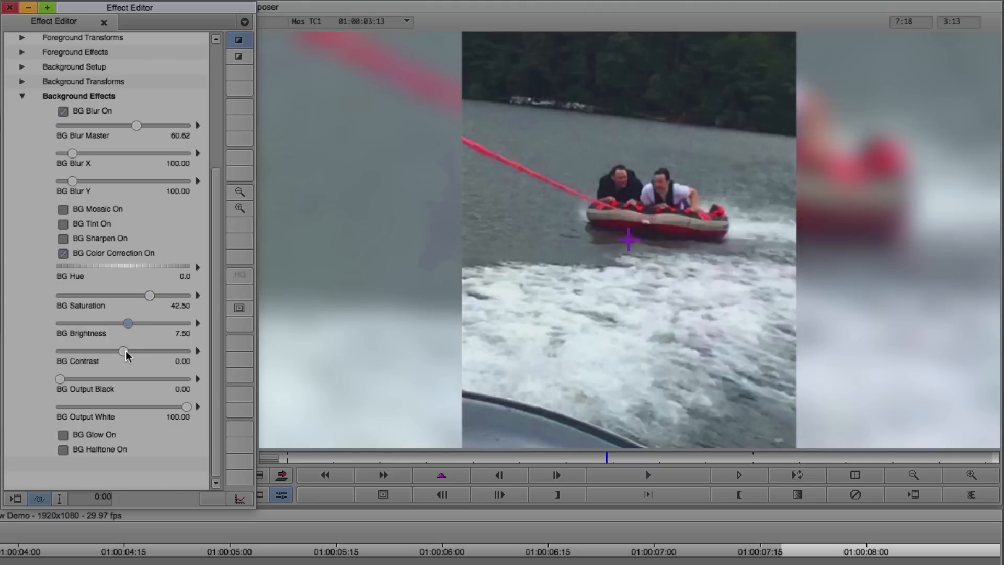
left_click_drag(123, 351, 132, 351)
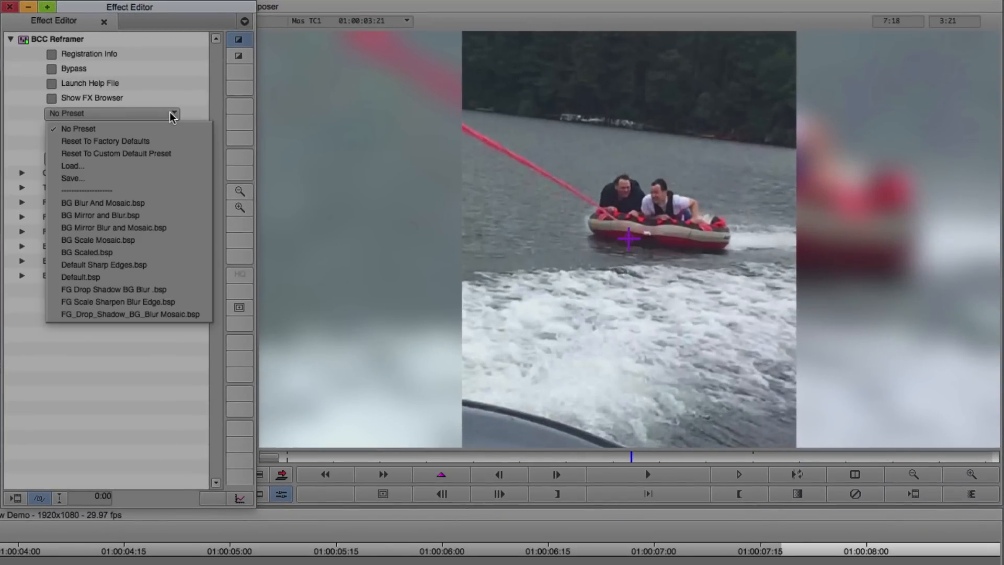
Step: Save the current BCC Reframer settings as the 'Lake' preset
left_click(75, 127)
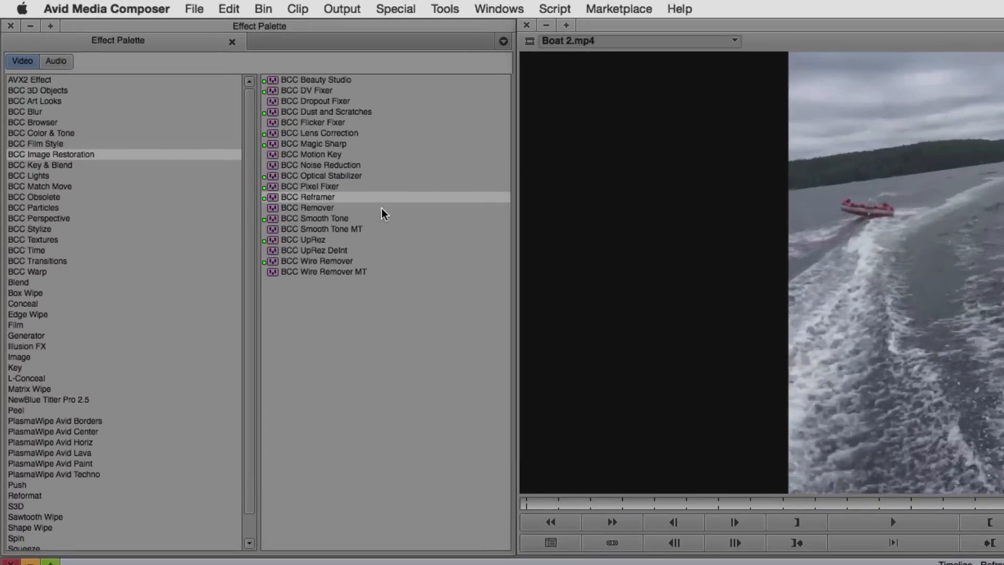
Step: Add BCC Reframer from BCC Image Restoration onto the second boat clip
left_click(308, 197)
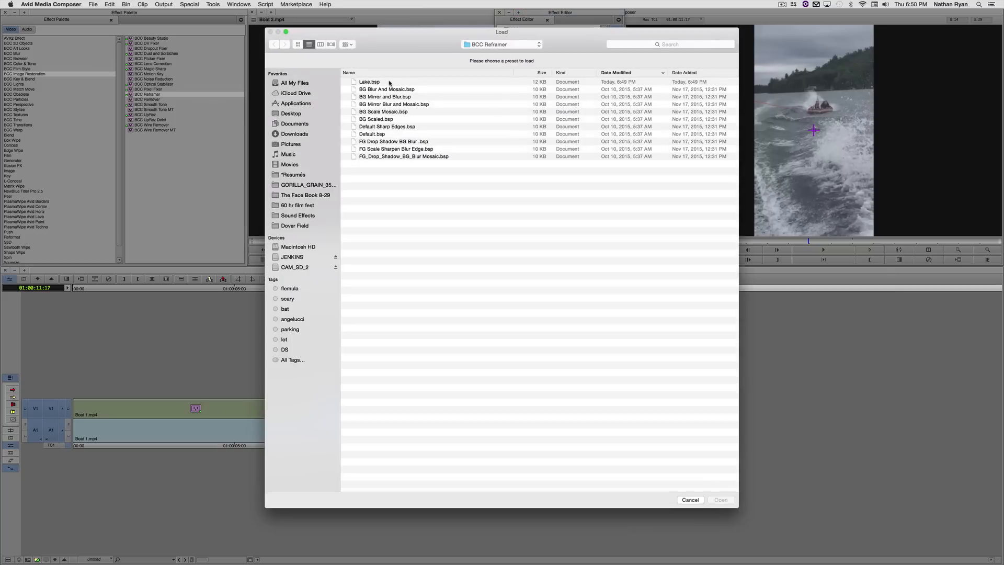
Step: Load Lake.bsp so the second clip gets the blurred, reframed background look
left_click(369, 81)
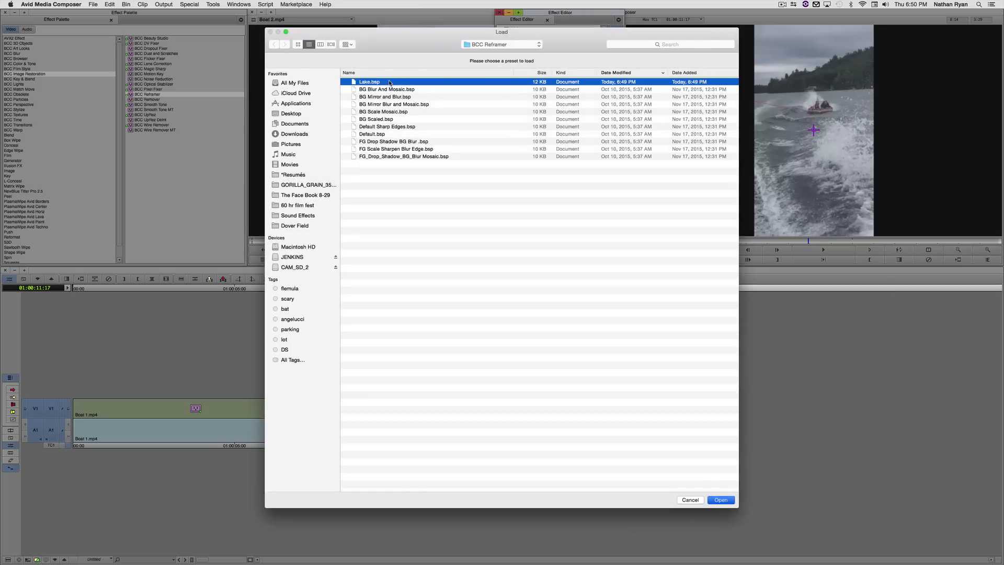
left_click(721, 500)
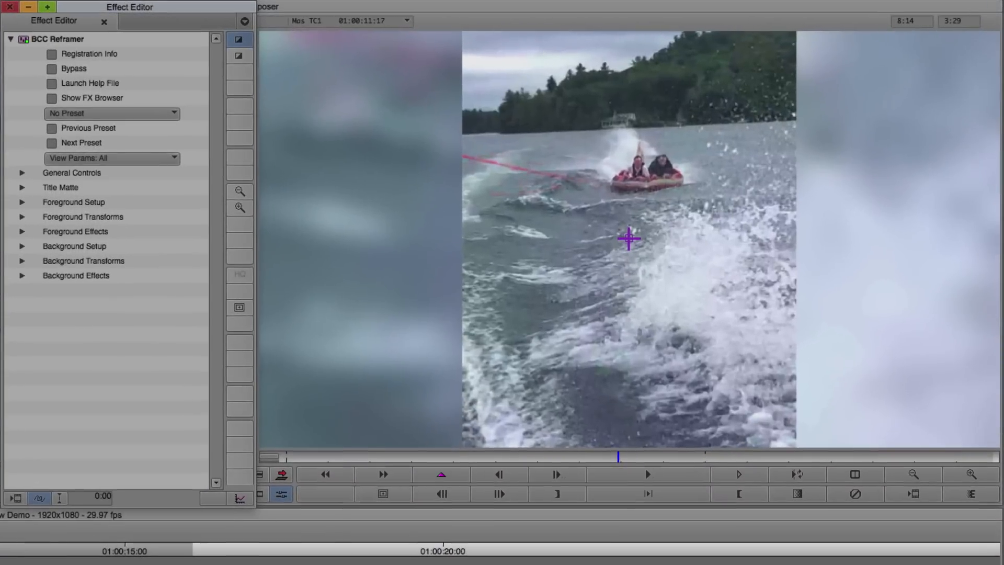